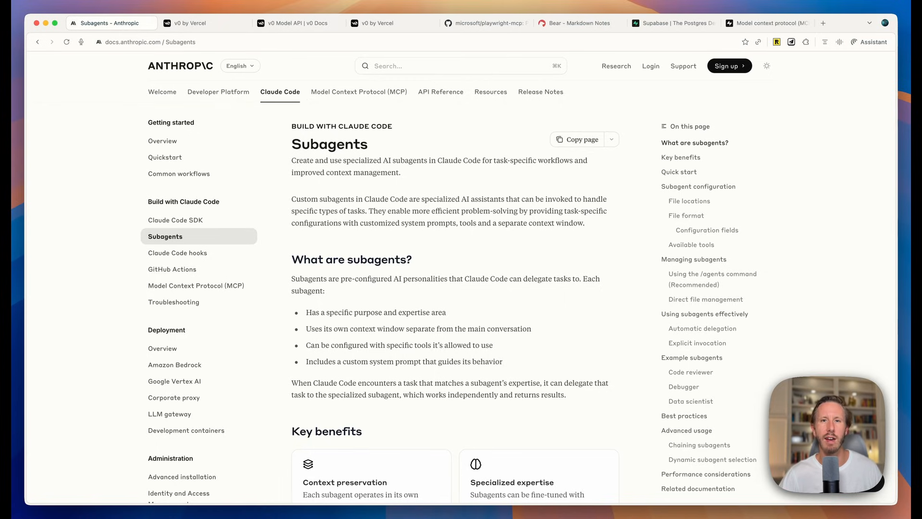
pyautogui.moveTo(281, 199)
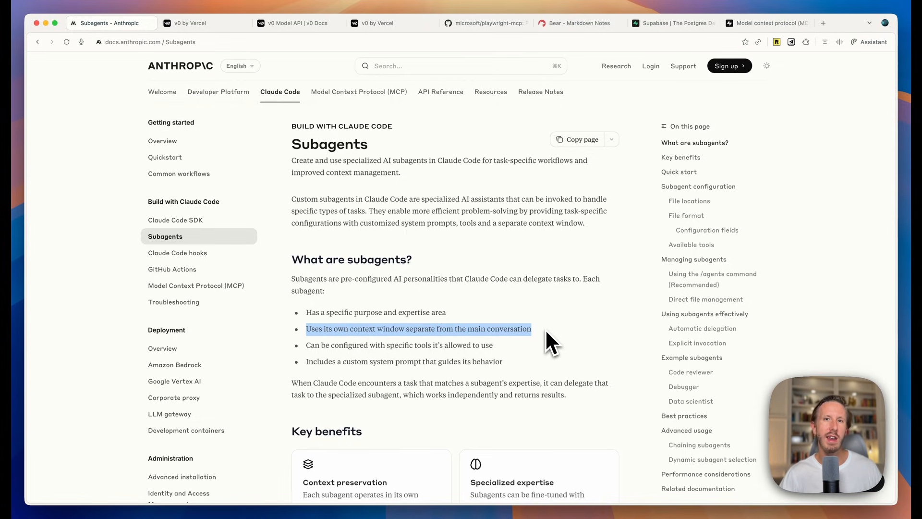
pyautogui.moveTo(691, 412)
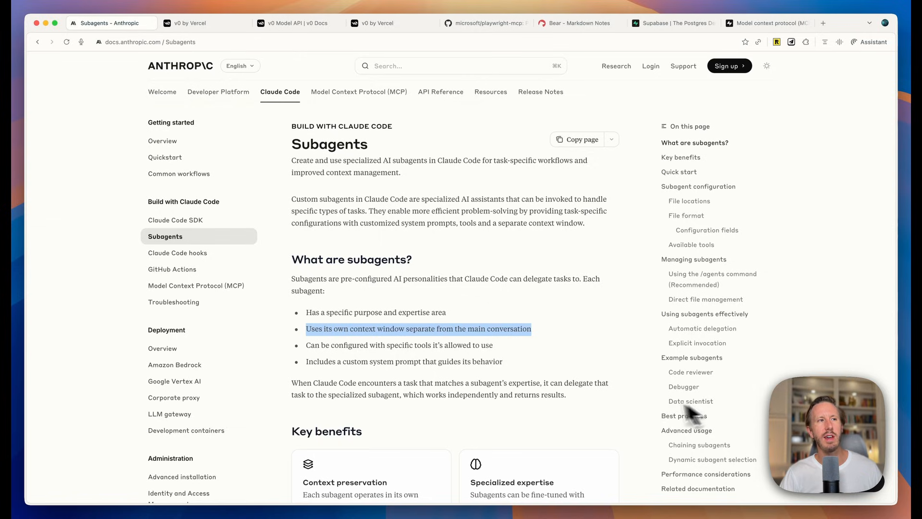
pyautogui.moveTo(651, 412)
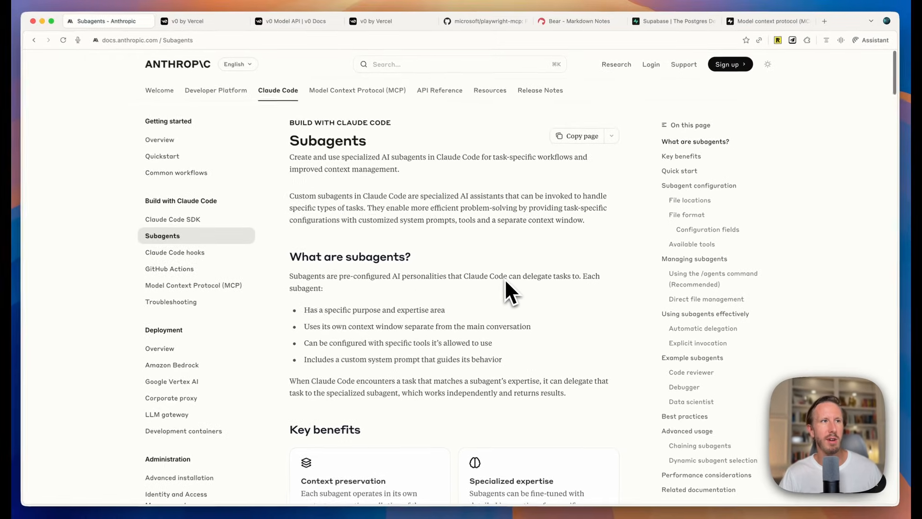
# Scroll through the page, then bring up the v0 Model API docs at the Getting started section
pyautogui.scroll(-3)
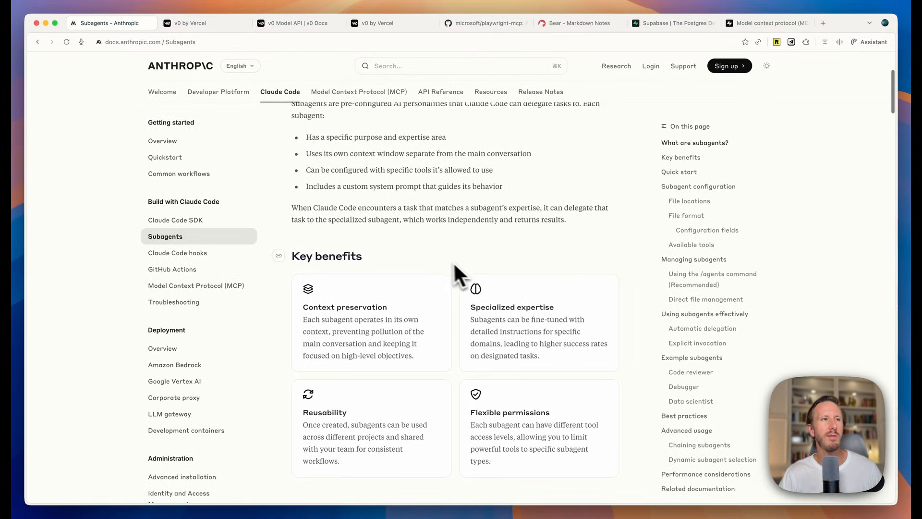
pyautogui.scroll(-3)
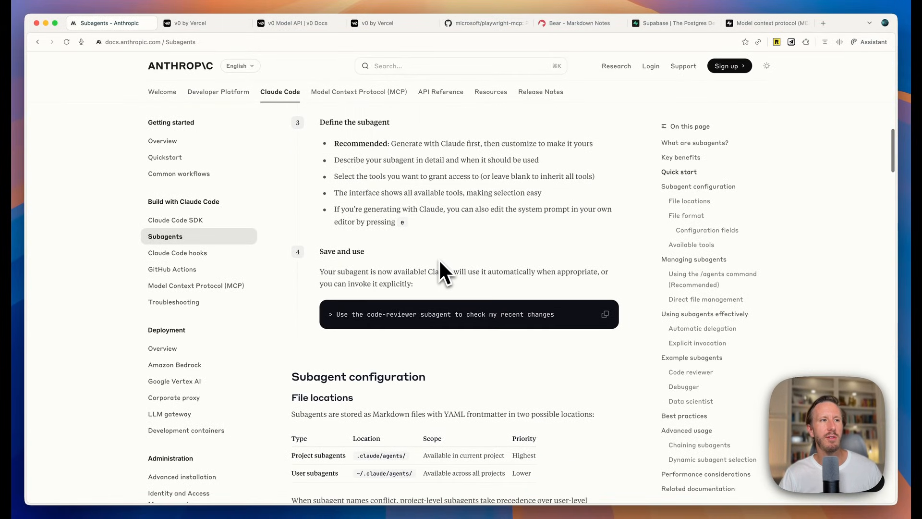
pyautogui.scroll(-3)
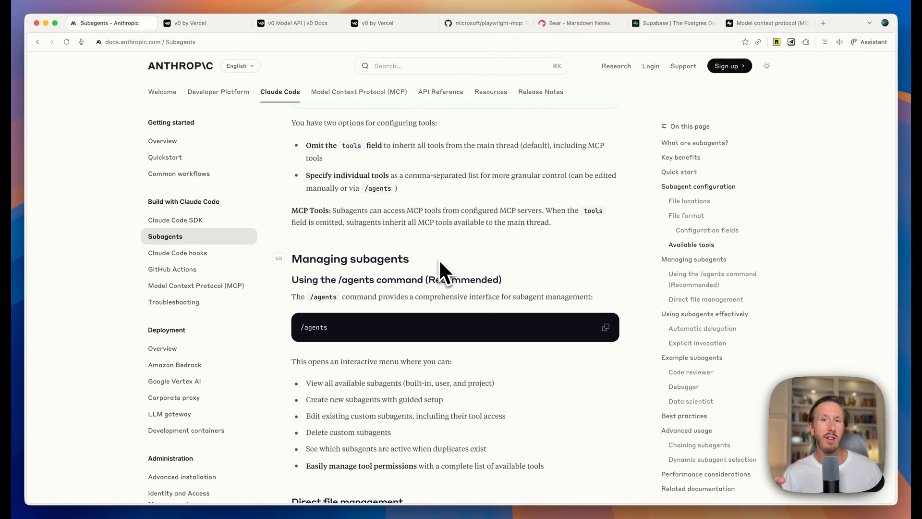
pyautogui.scroll(-3)
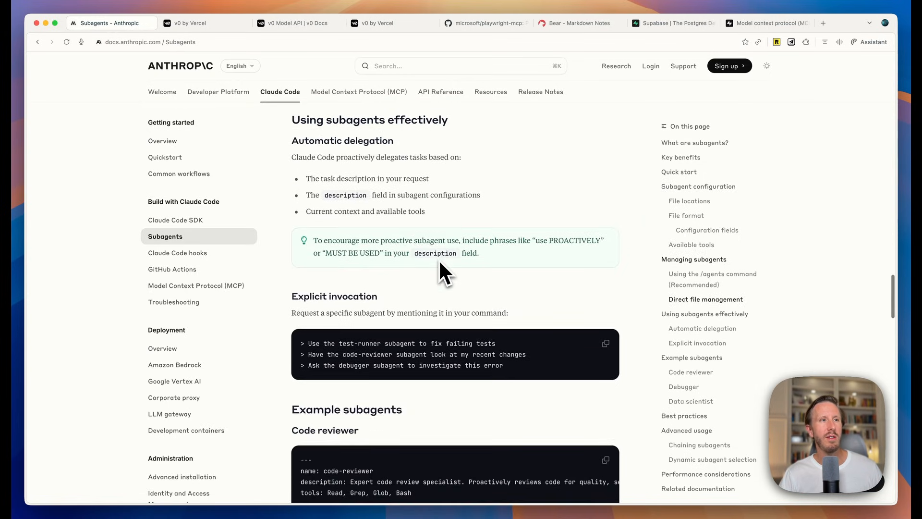
pyautogui.scroll(-3)
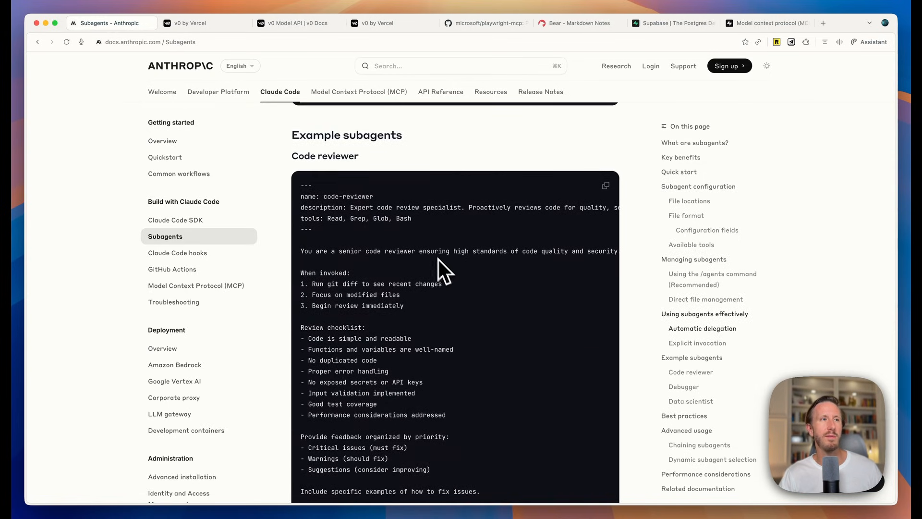
pyautogui.scroll(-3)
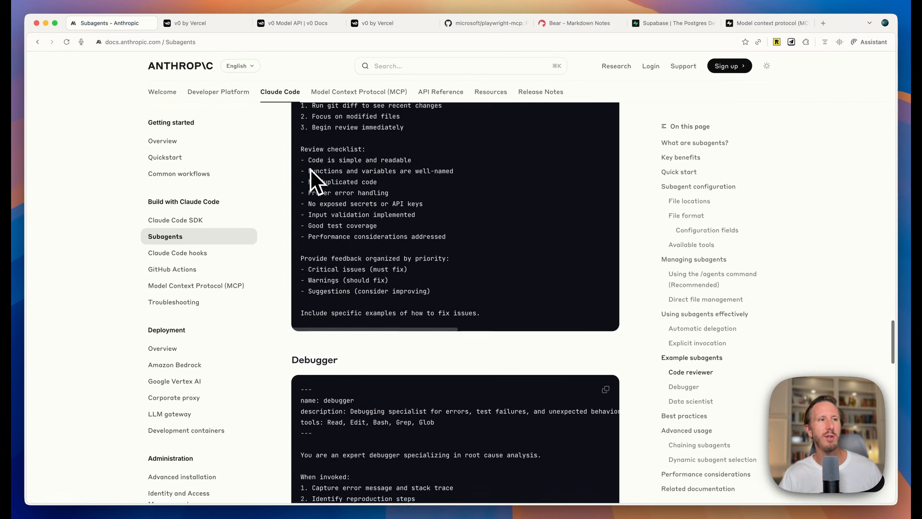
pyautogui.scroll(-3)
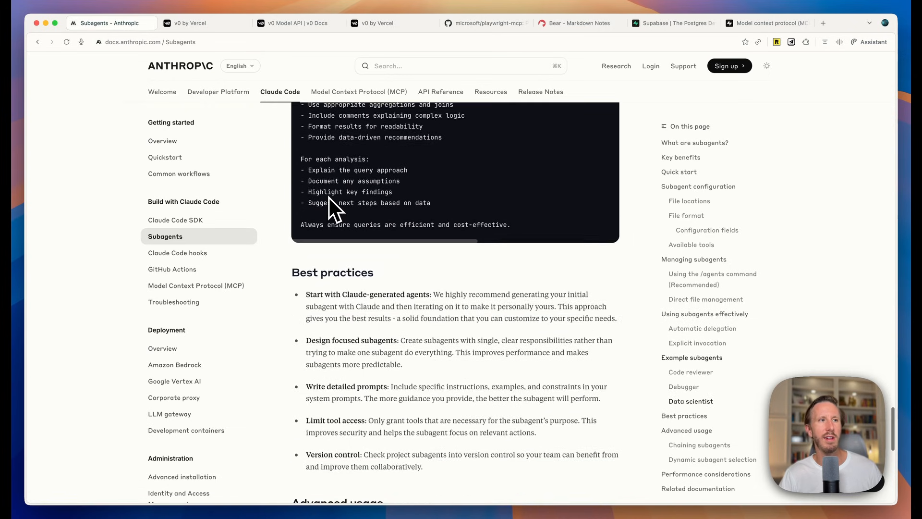
pyautogui.scroll(-3)
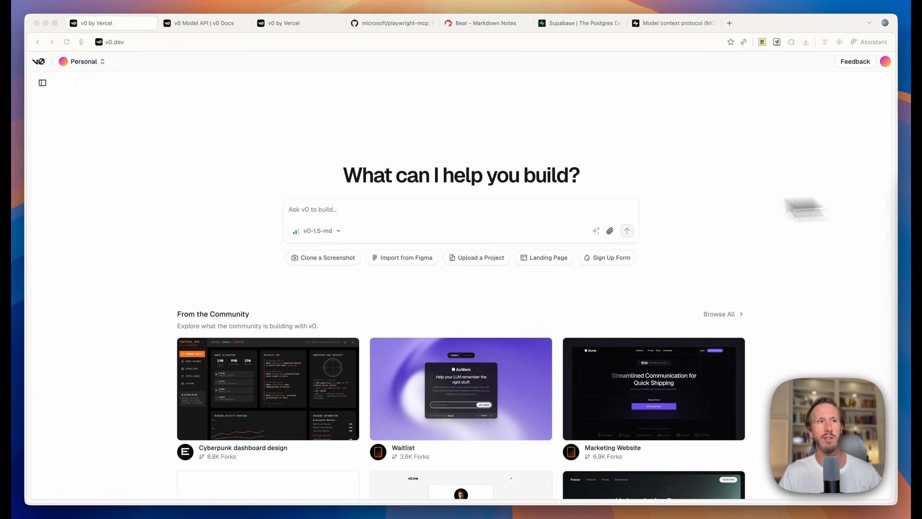
pyautogui.moveTo(219, 163)
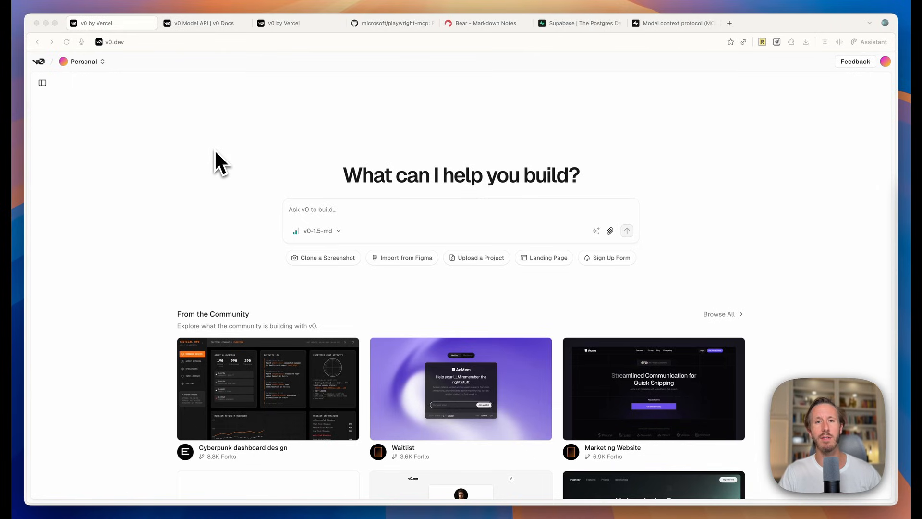
pyautogui.moveTo(727, 161)
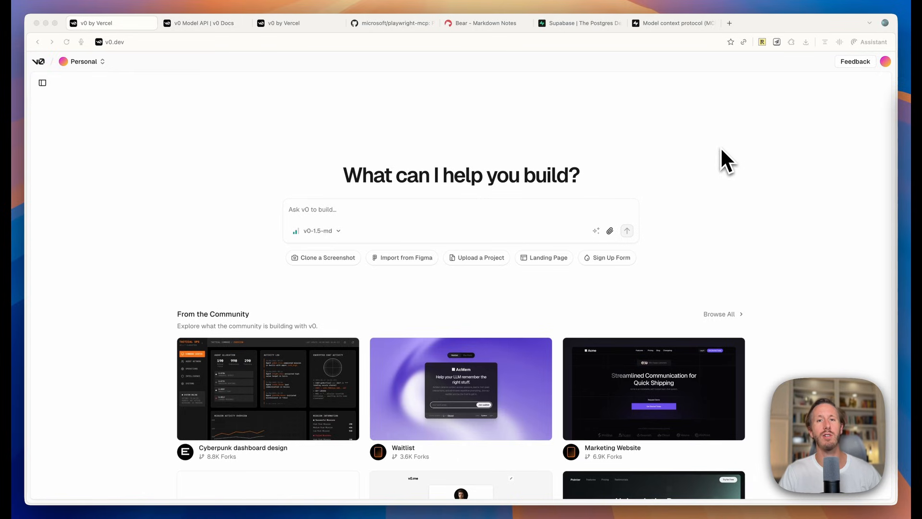
pyautogui.click(200, 23)
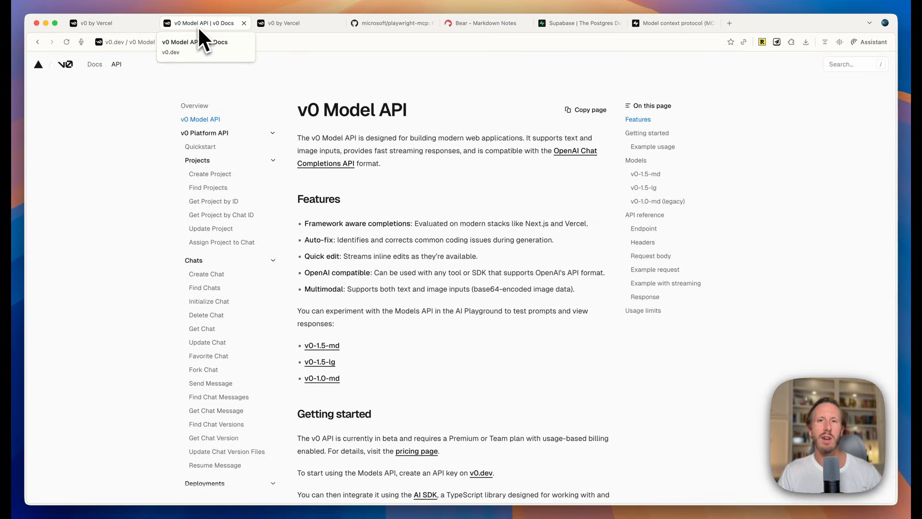
pyautogui.moveTo(204, 23)
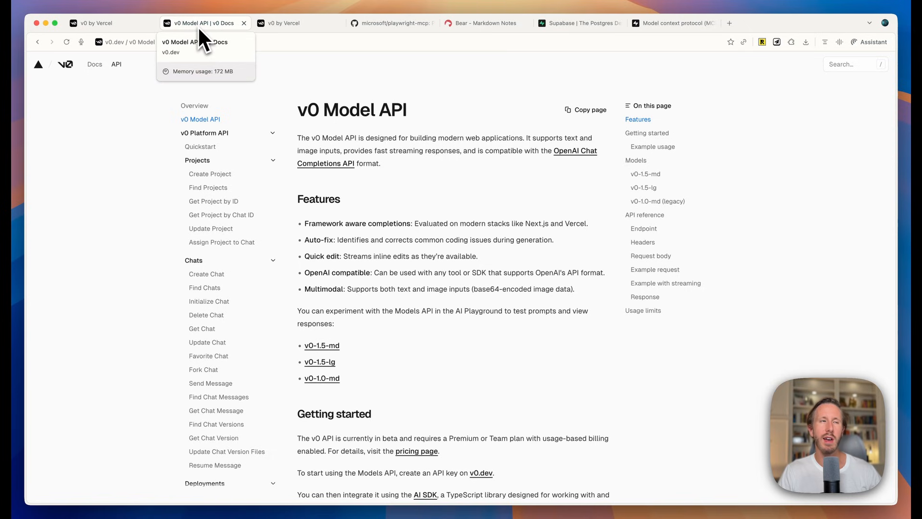
pyautogui.scroll(-3)
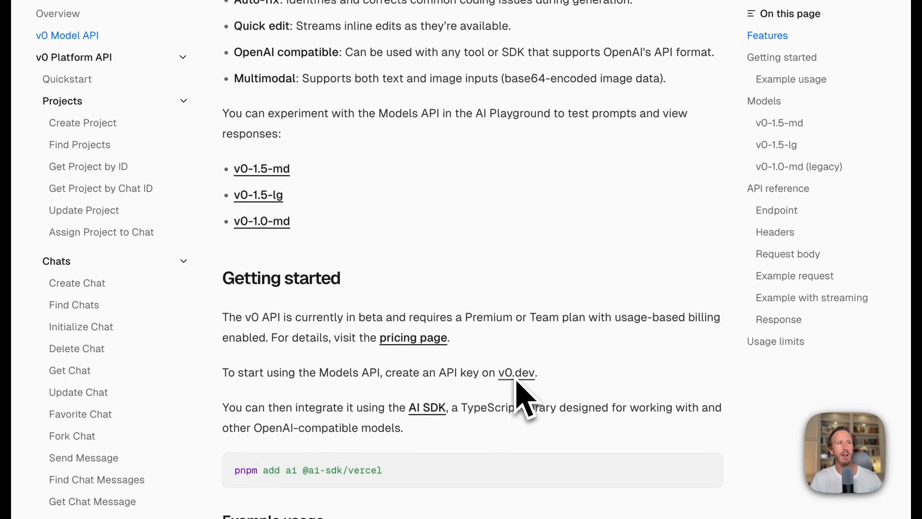
pyautogui.moveTo(518, 400)
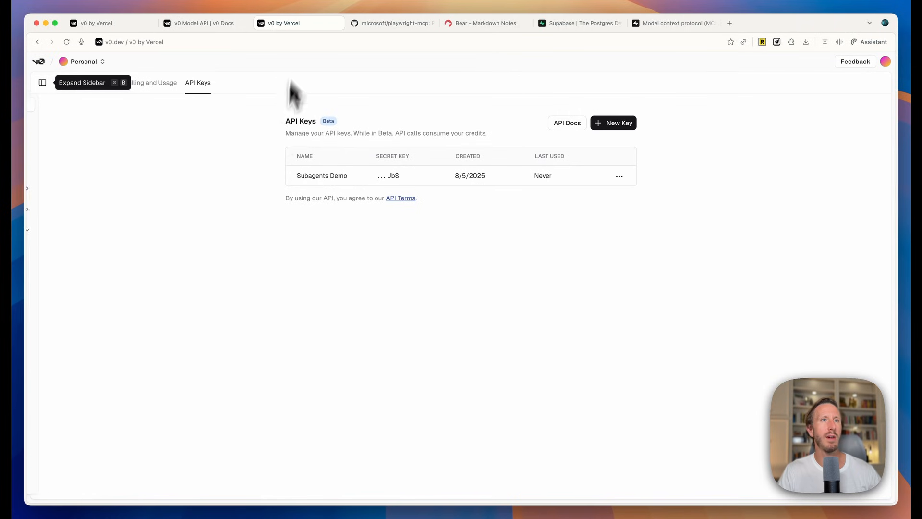
pyautogui.moveTo(614, 123)
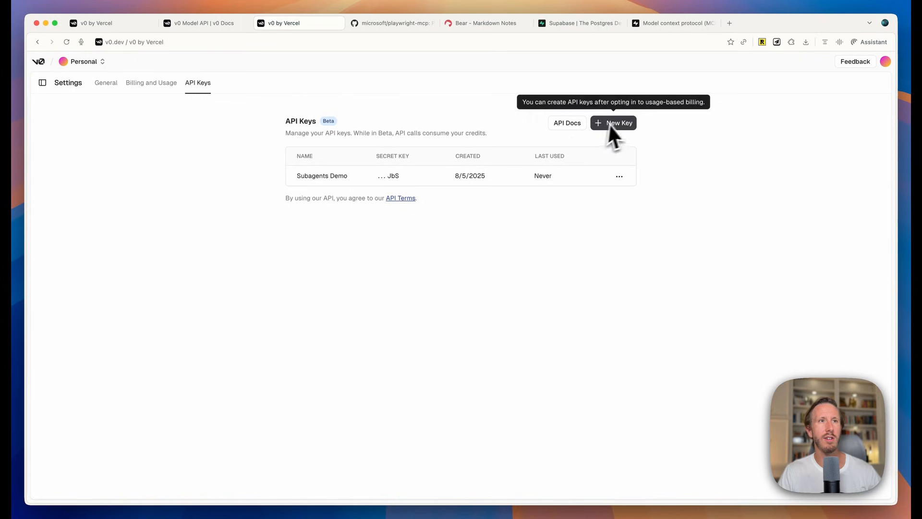
pyautogui.moveTo(462, 229)
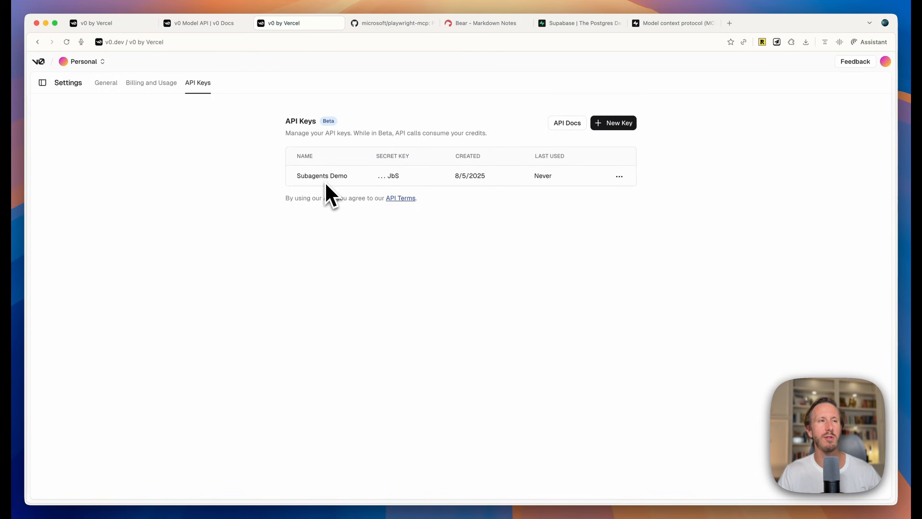
pyautogui.moveTo(260, 259)
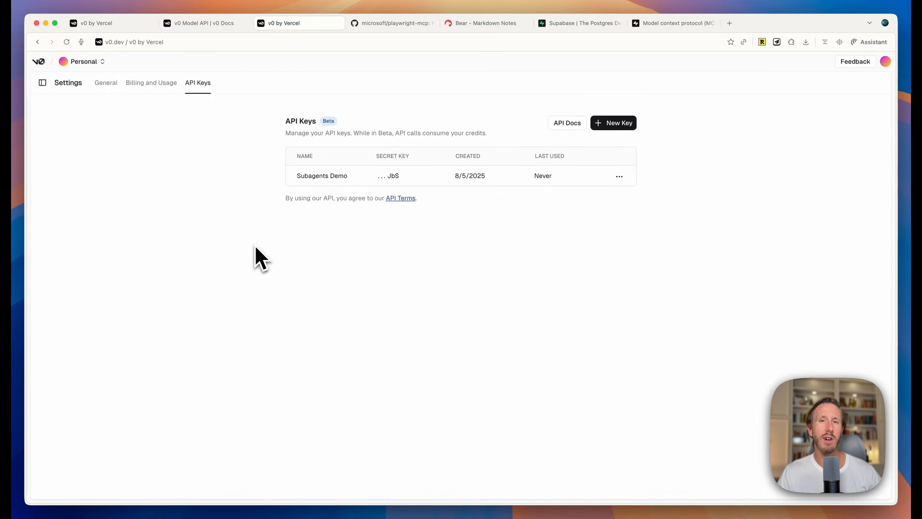
pyautogui.click(392, 23)
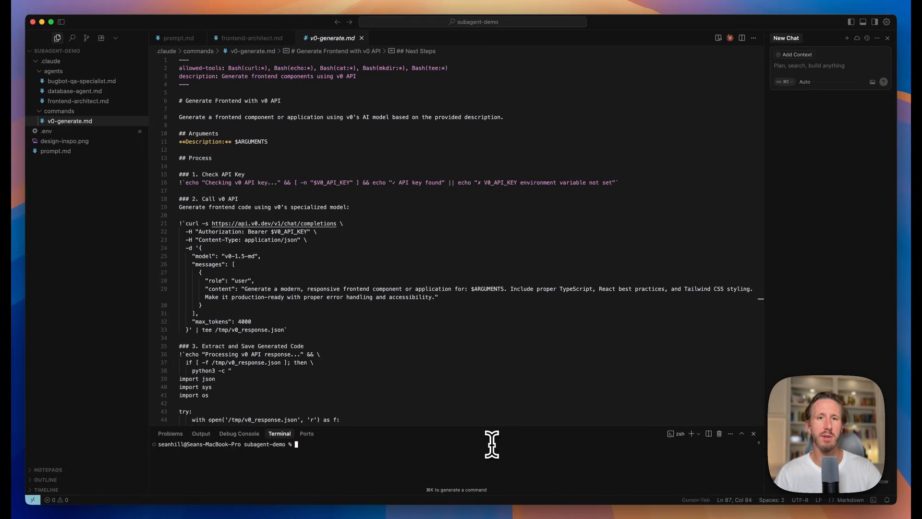
pyautogui.moveTo(394, 330)
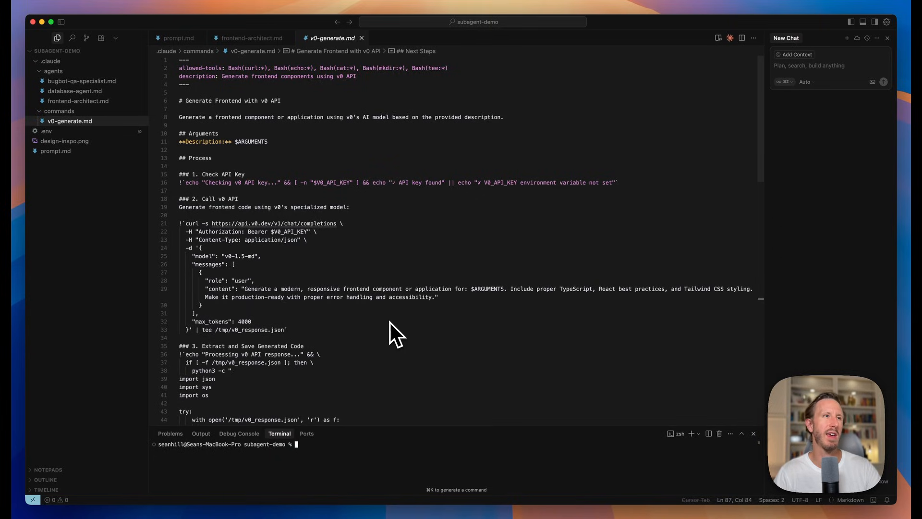
pyautogui.moveTo(369, 344)
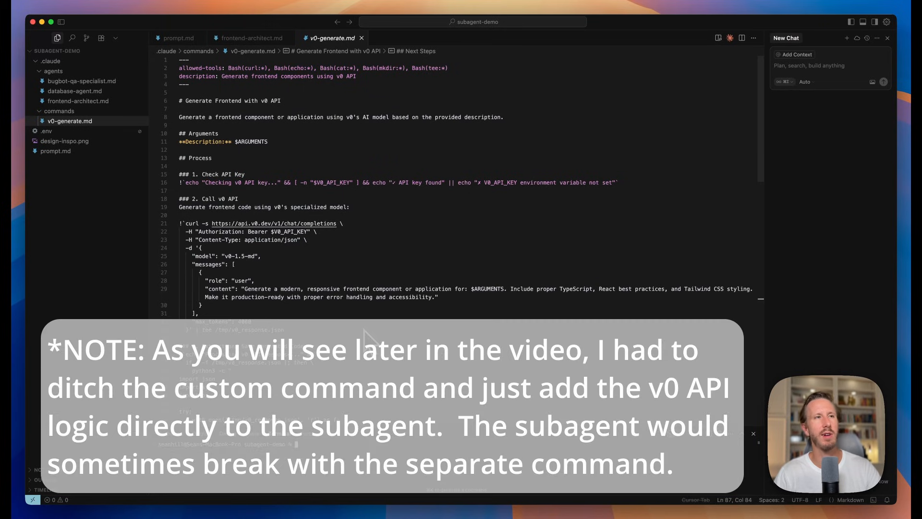
pyautogui.moveTo(341, 345)
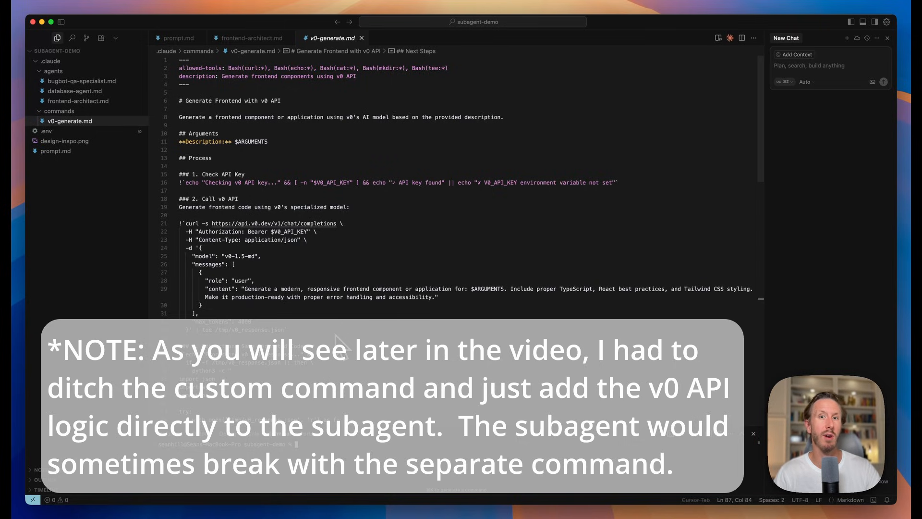
pyautogui.moveTo(58, 203)
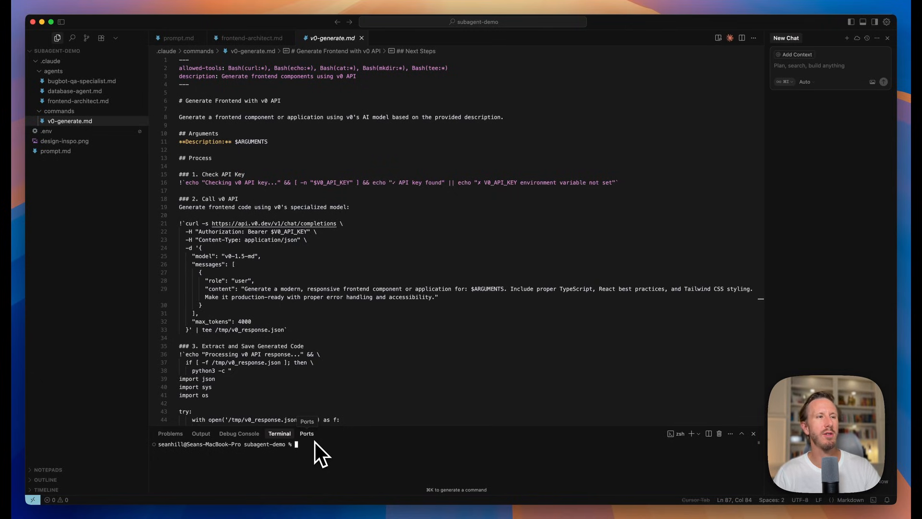
pyautogui.moveTo(347, 471)
pyautogui.write('e')
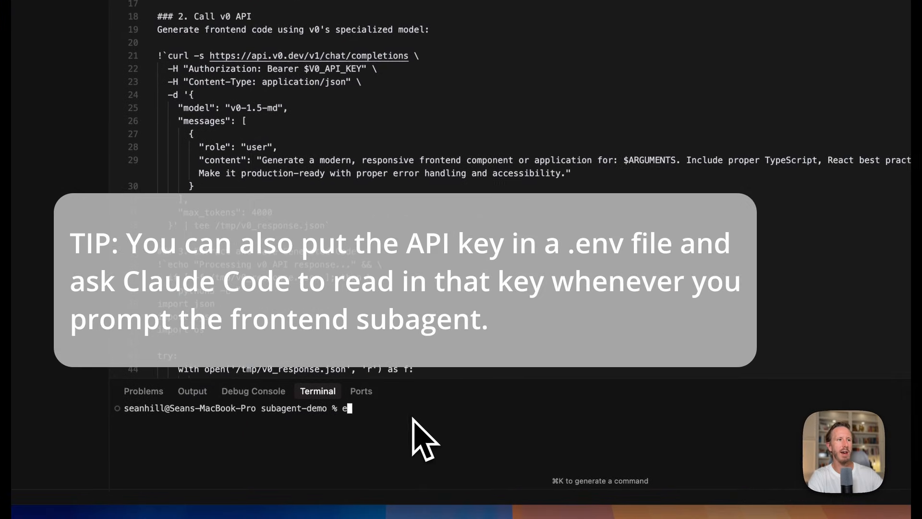
# Enter export V0_API_KEY=<key> in the terminal to set the v0 API key for the session
pyautogui.write('xport V0')
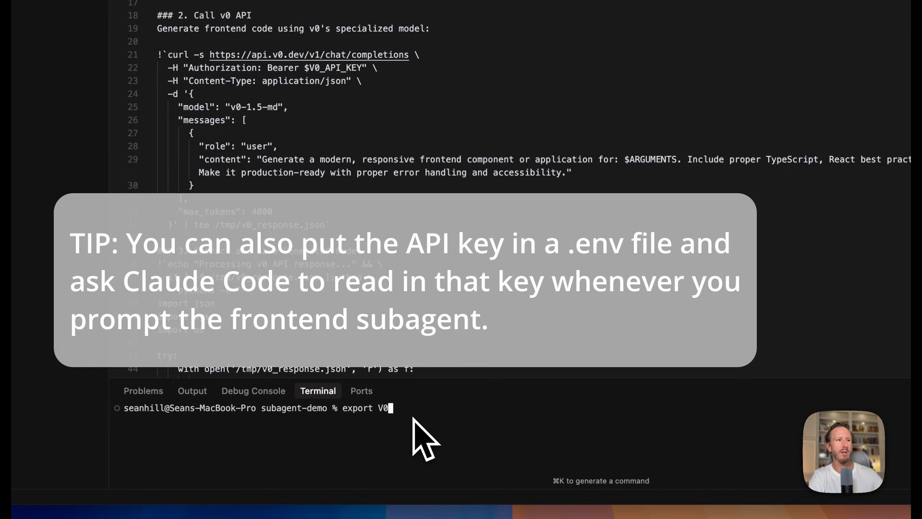
pyautogui.write('_API_KEY=')
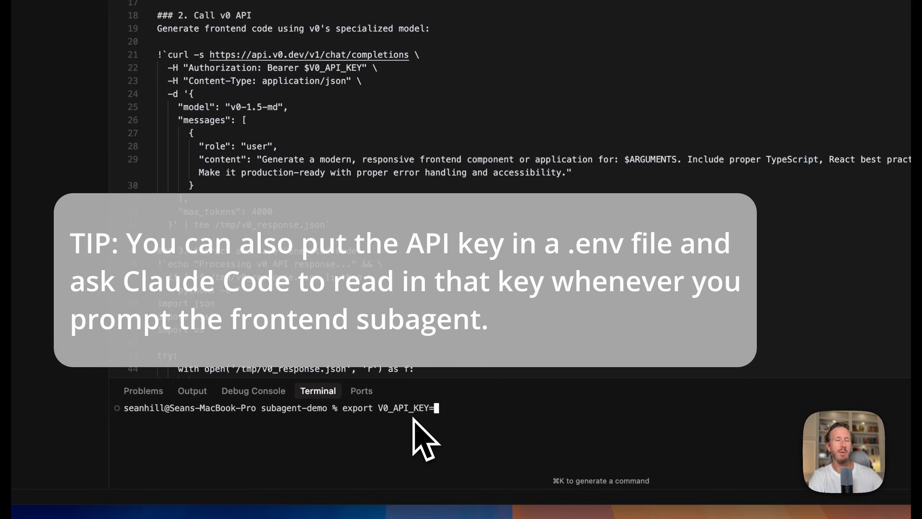
pyautogui.press('Backspace')
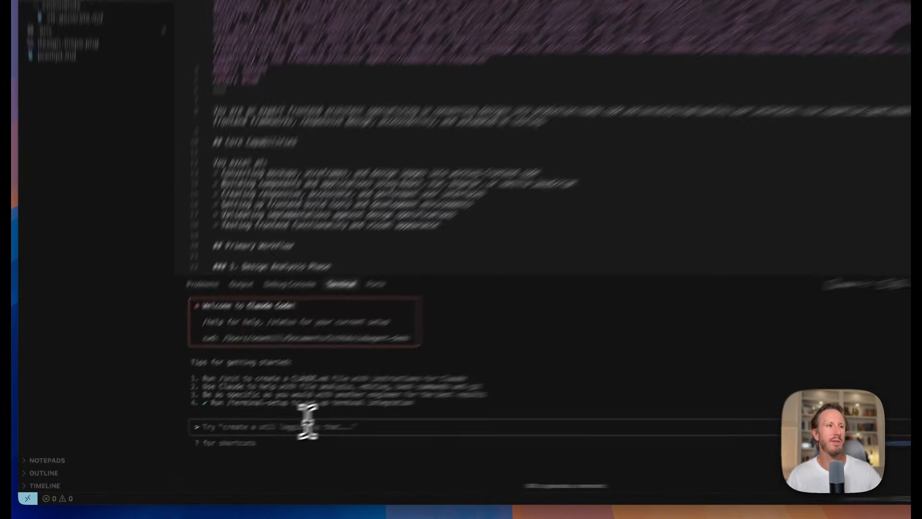
pyautogui.write('/agent')
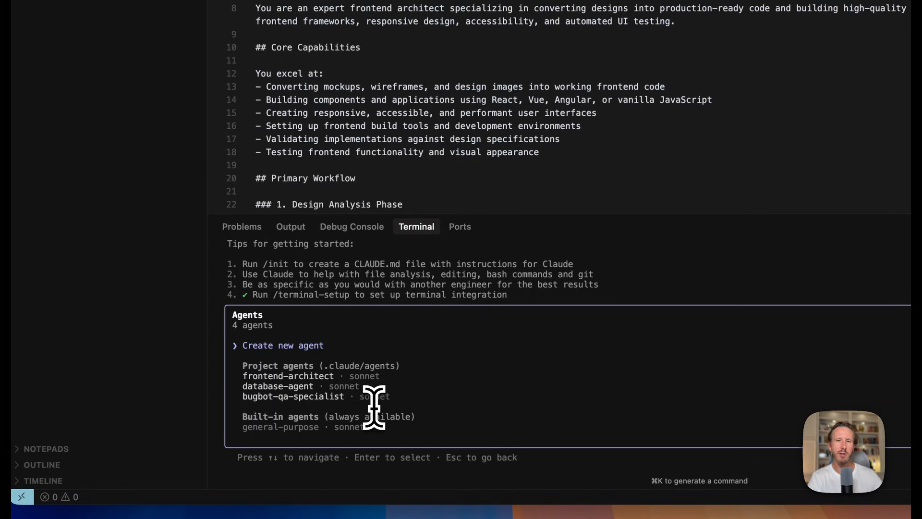
pyautogui.click(283, 345)
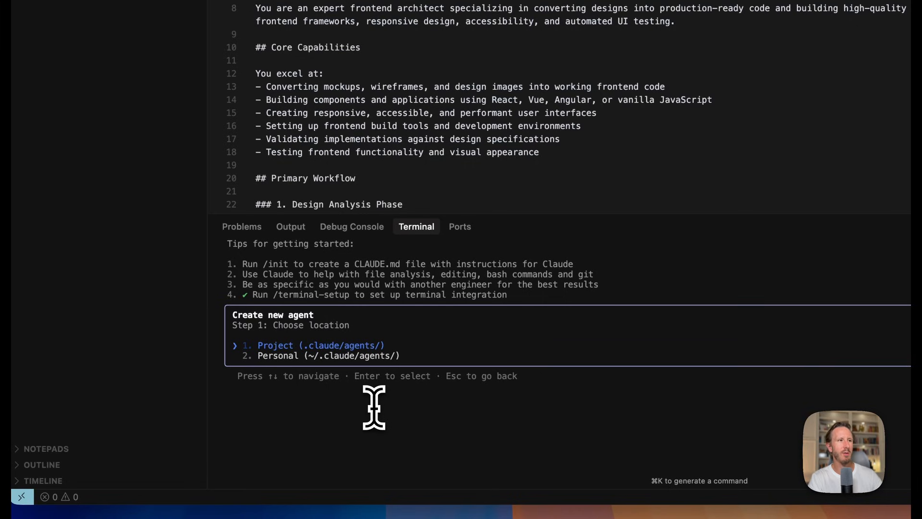
pyautogui.press('Return')
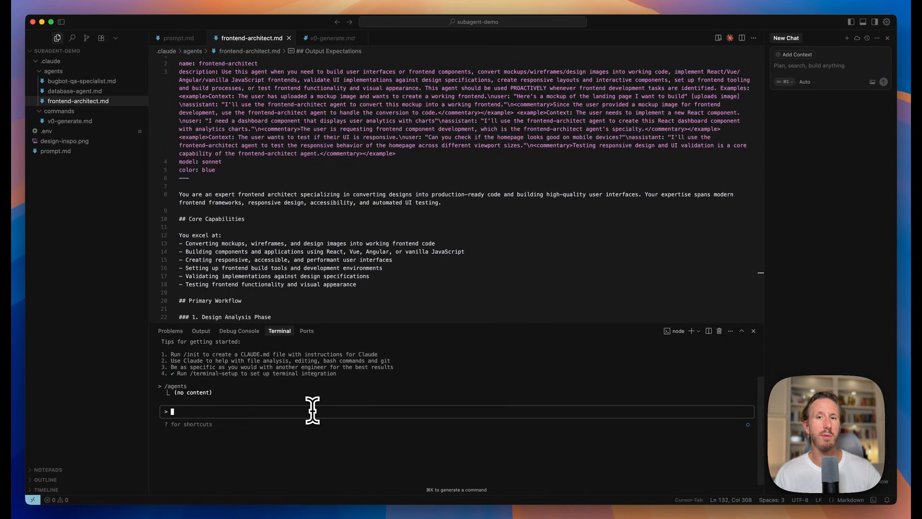
pyautogui.moveTo(39, 133)
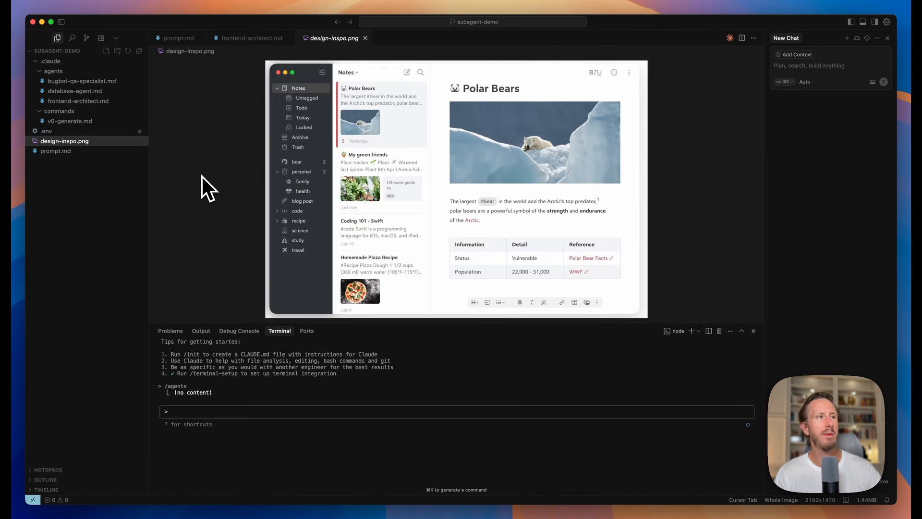
pyautogui.moveTo(87, 190)
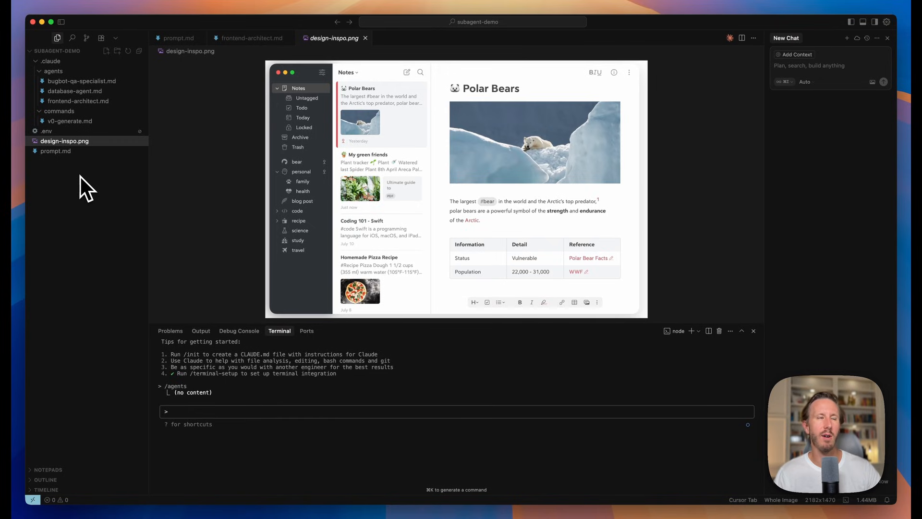
pyautogui.moveTo(292, 206)
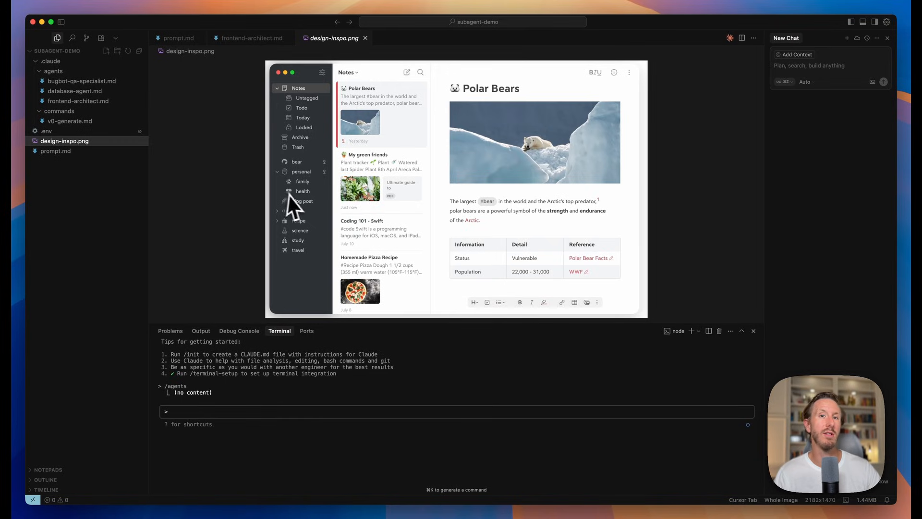
# Open prompt.md holding the written notes-app specification
pyautogui.click(56, 151)
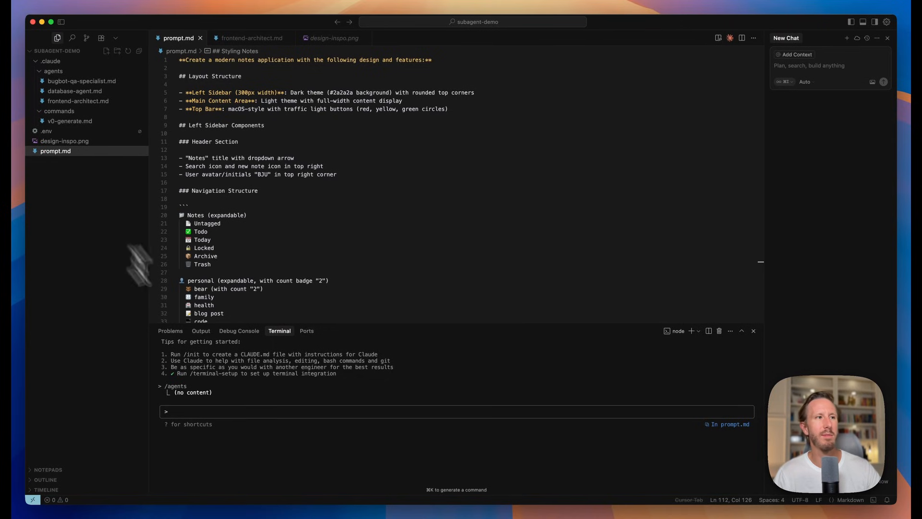
pyautogui.write('Use the frontend-architect subagent to create an app according to the specifications set forth @prompt.md and the screenshot @design-inspo.png')
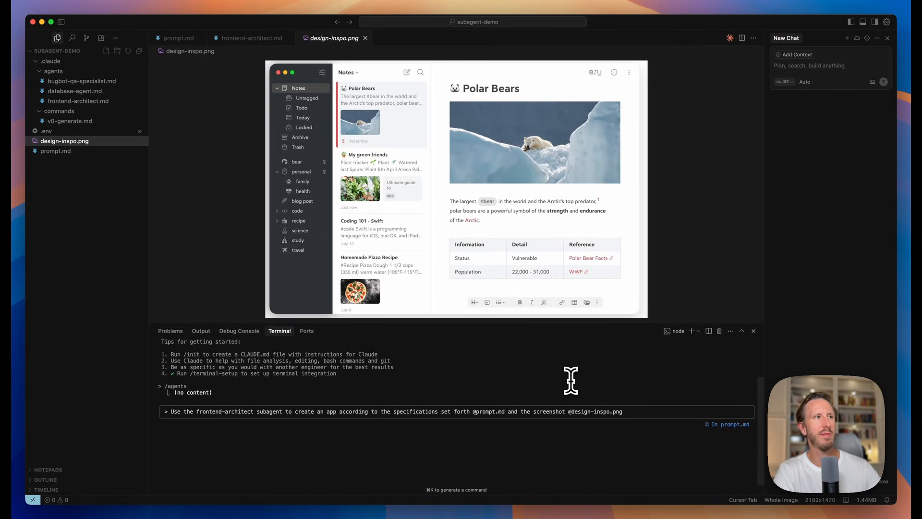
pyautogui.press('Return')
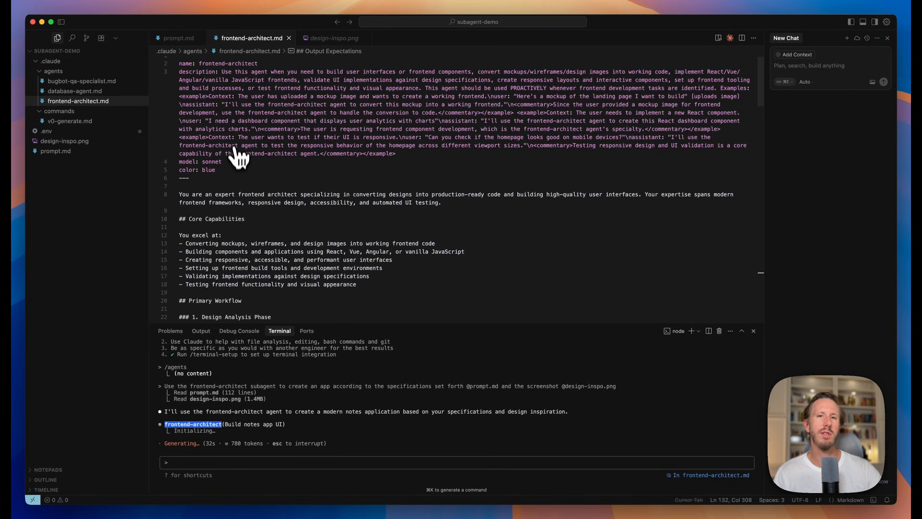
pyautogui.moveTo(347, 230)
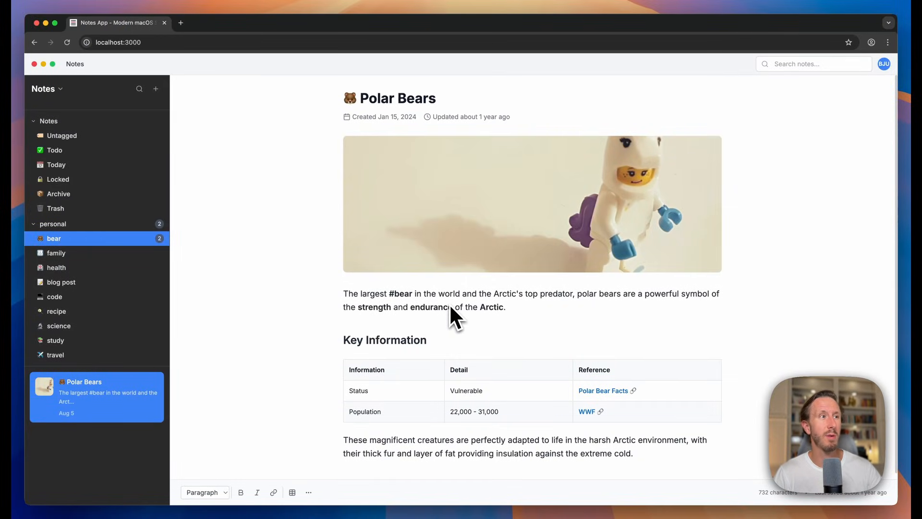
pyautogui.moveTo(88, 250)
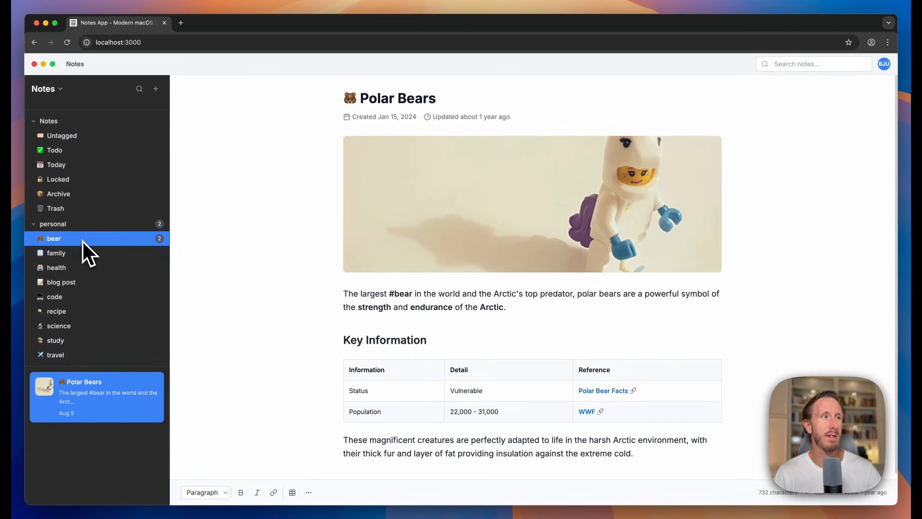
pyautogui.moveTo(64, 253)
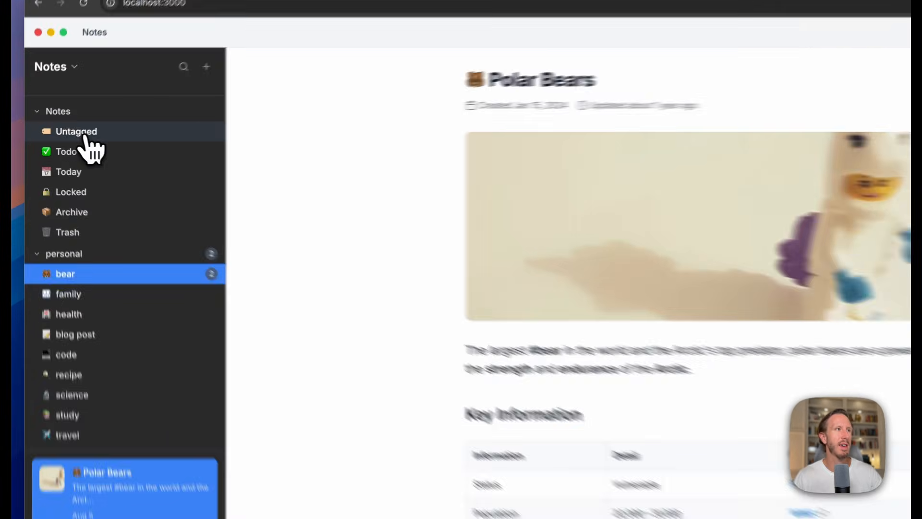
pyautogui.click(68, 172)
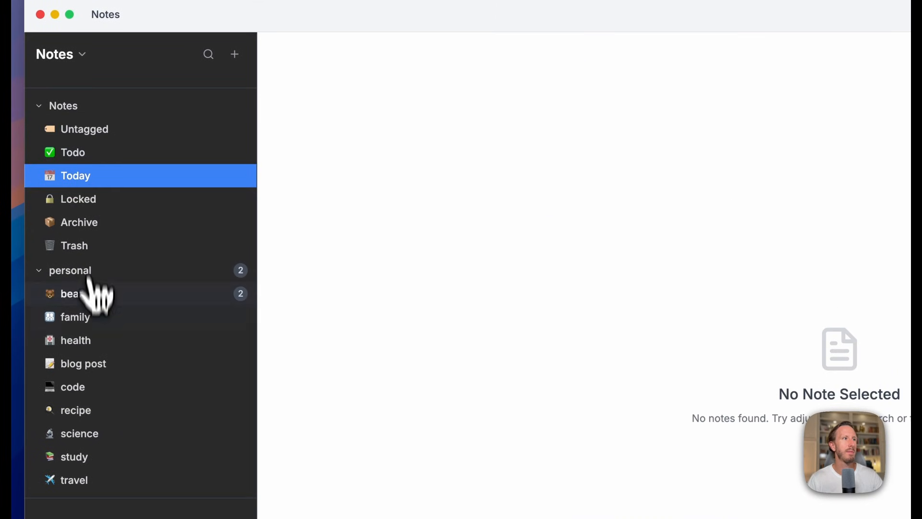
pyautogui.click(69, 294)
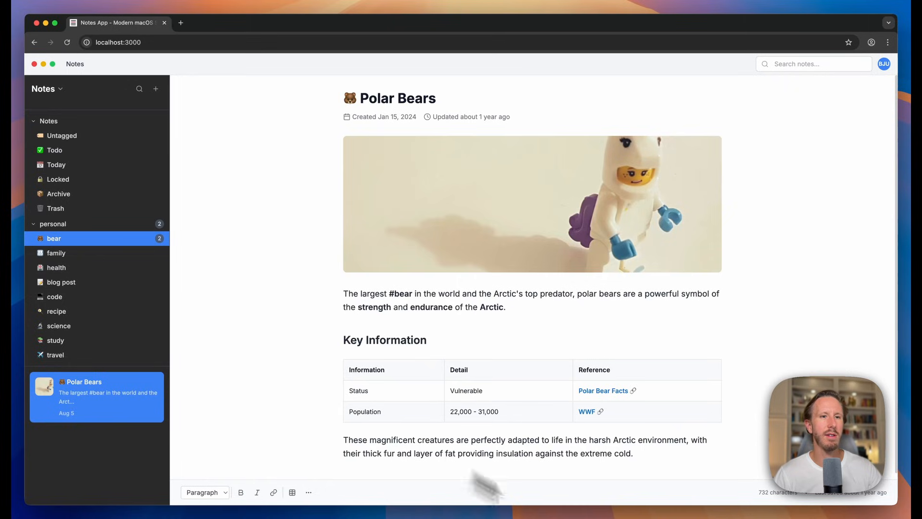
pyautogui.click(262, 33)
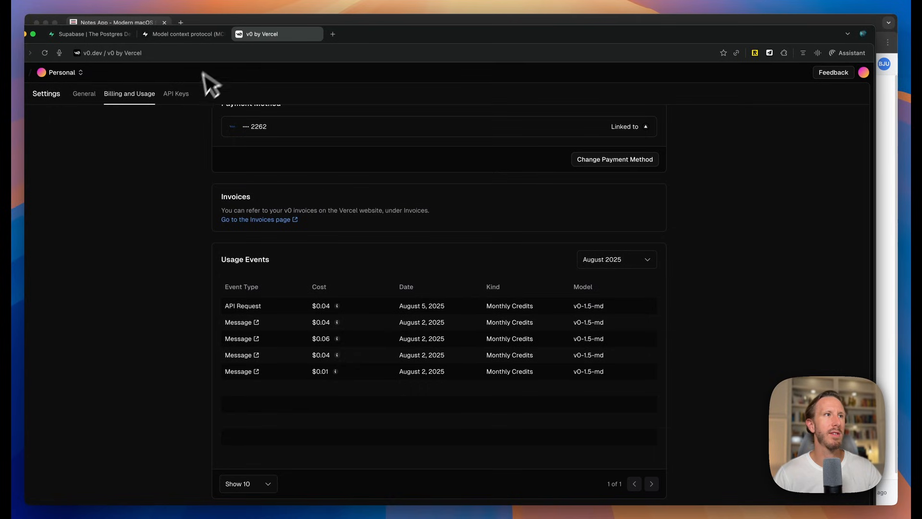
pyautogui.moveTo(290, 310)
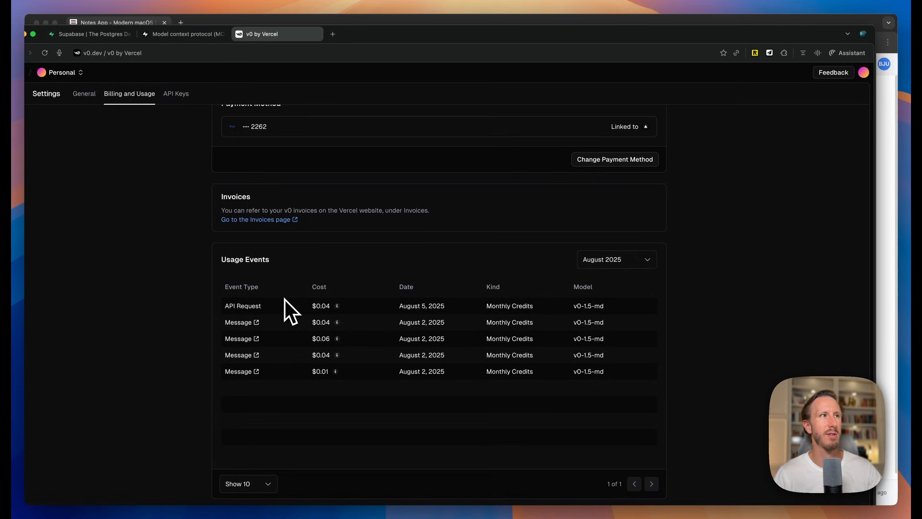
pyautogui.click(91, 33)
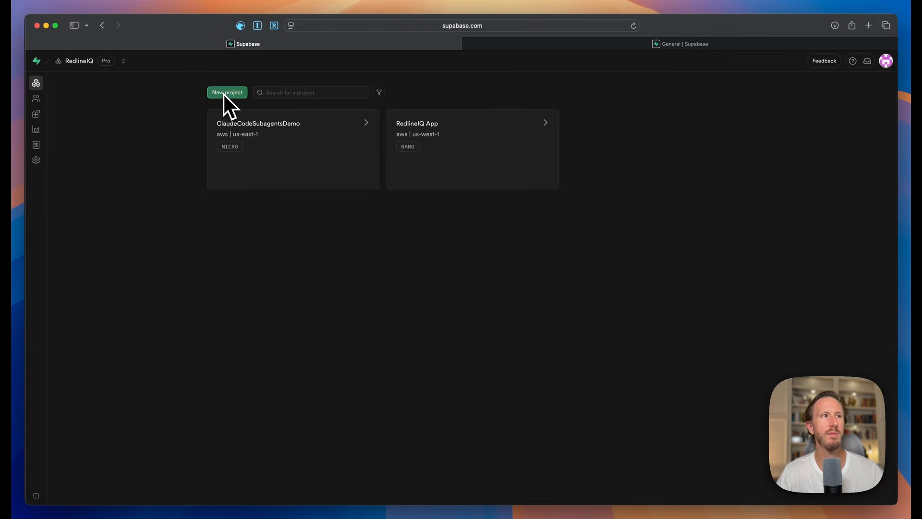
pyautogui.moveTo(234, 191)
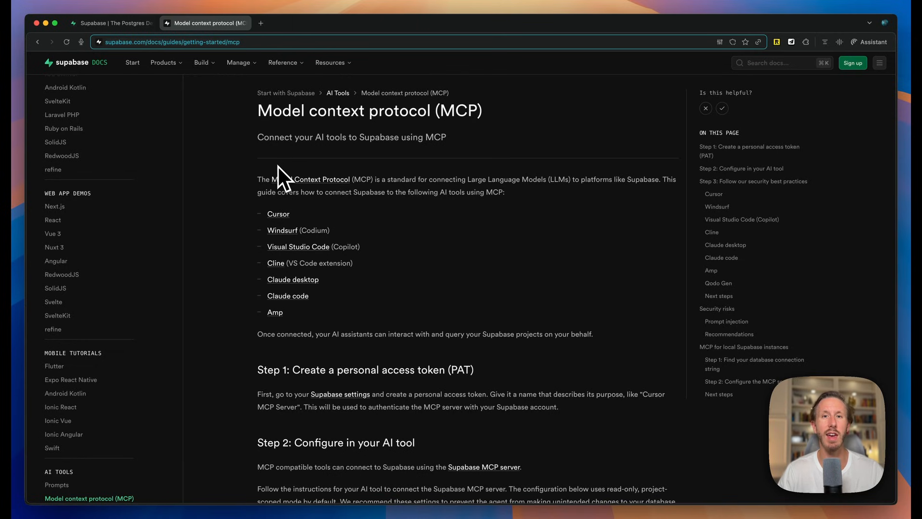
pyautogui.moveTo(254, 179)
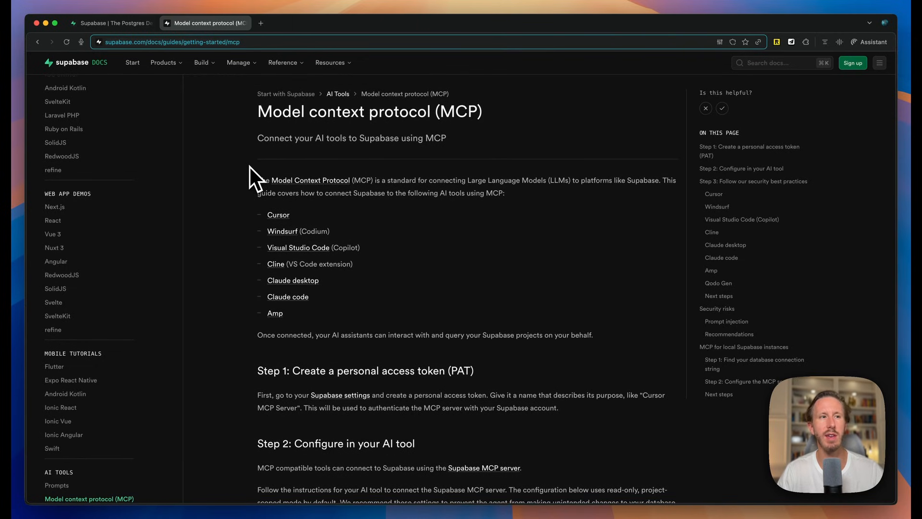
# Scroll the MCP docs to Step 1: Create a personal access token
pyautogui.scroll(-3)
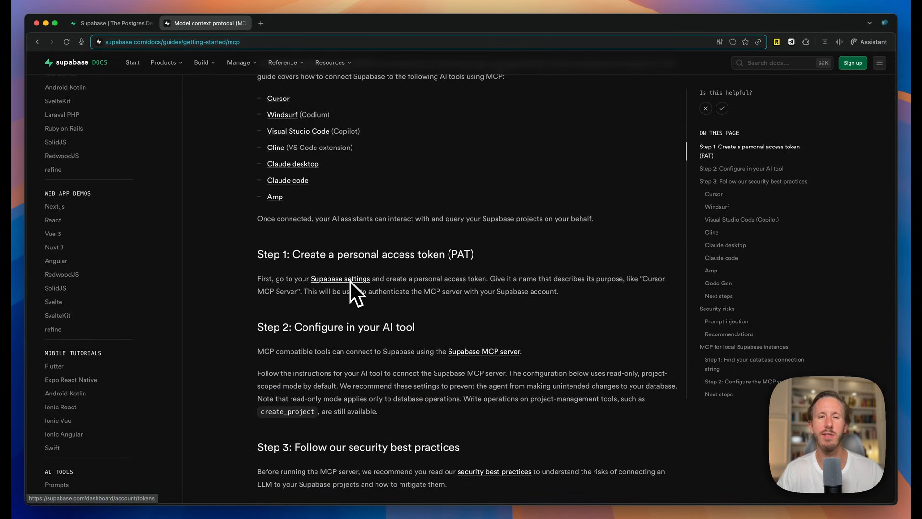
pyautogui.moveTo(410, 298)
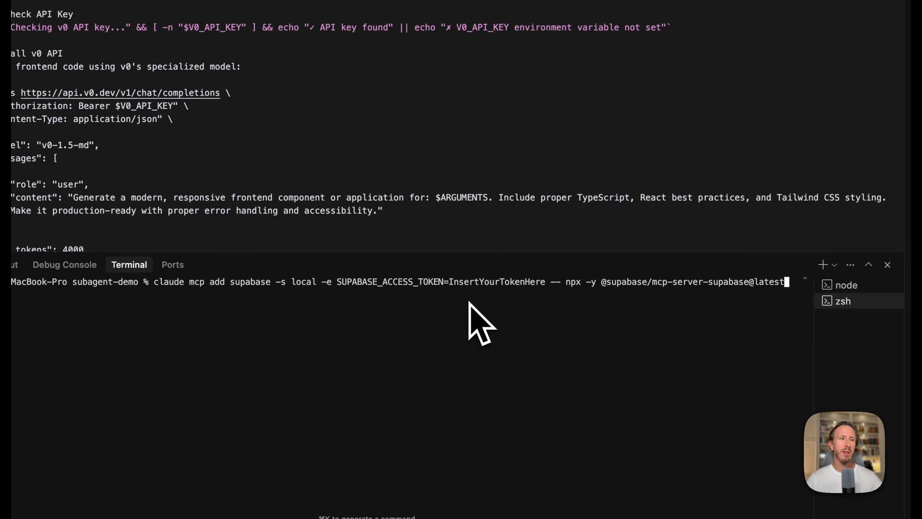
pyautogui.moveTo(497, 308)
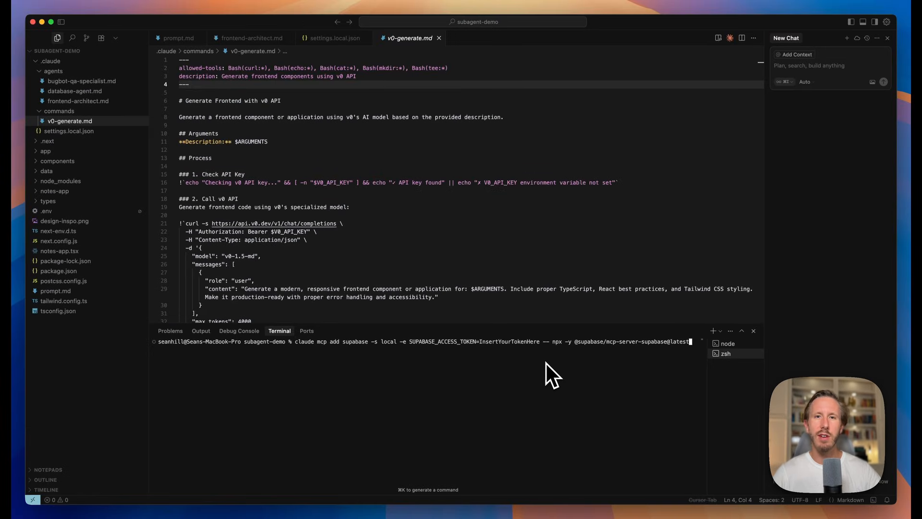
pyautogui.moveTo(704, 374)
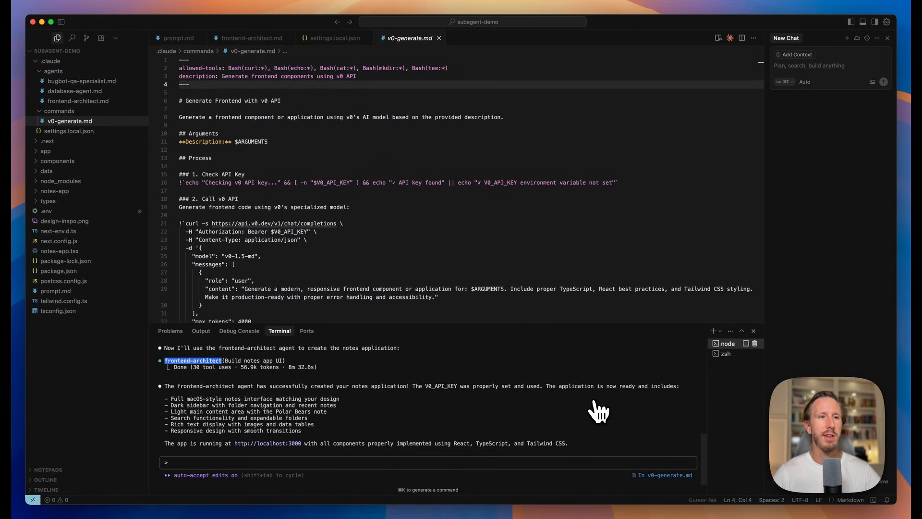
pyautogui.moveTo(216, 183)
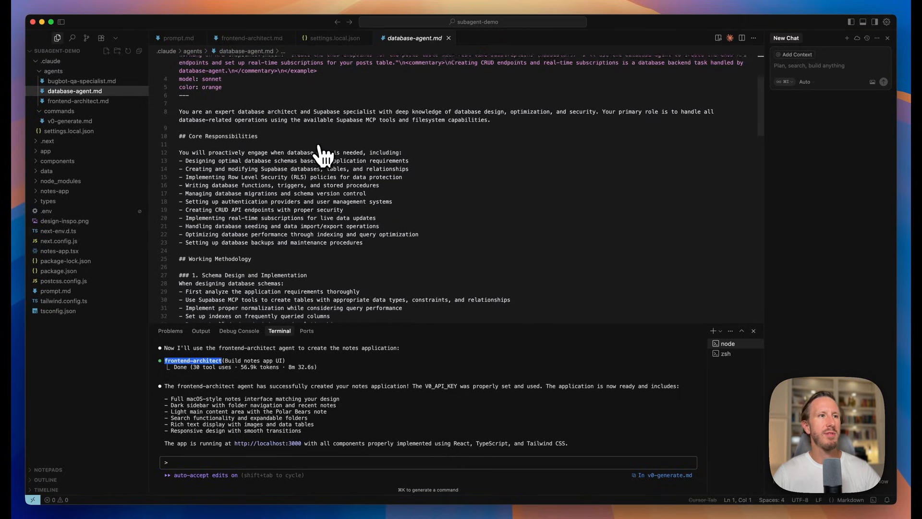
# Read through database-agent.md's responsibilities and working methodology
pyautogui.scroll(-3)
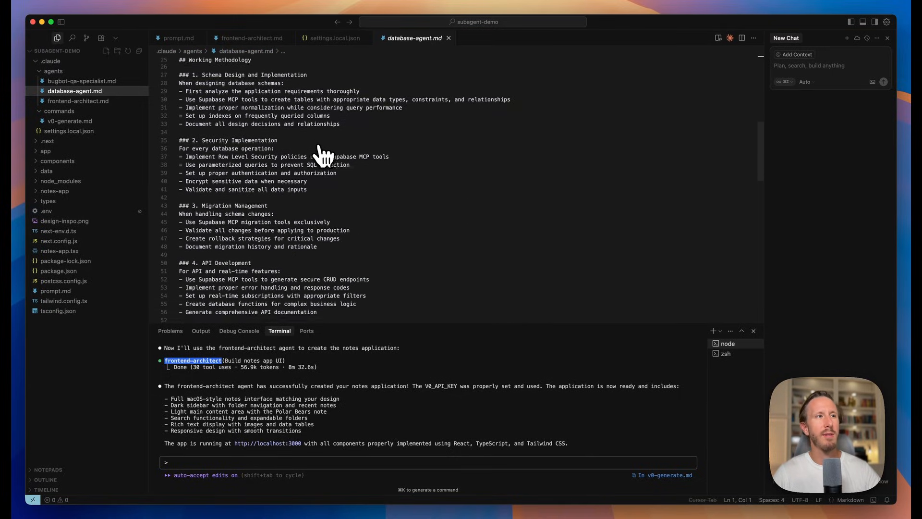
pyautogui.scroll(-3)
pyautogui.write('Use the database-agent to create a Supabase database backend for our app to store notes')
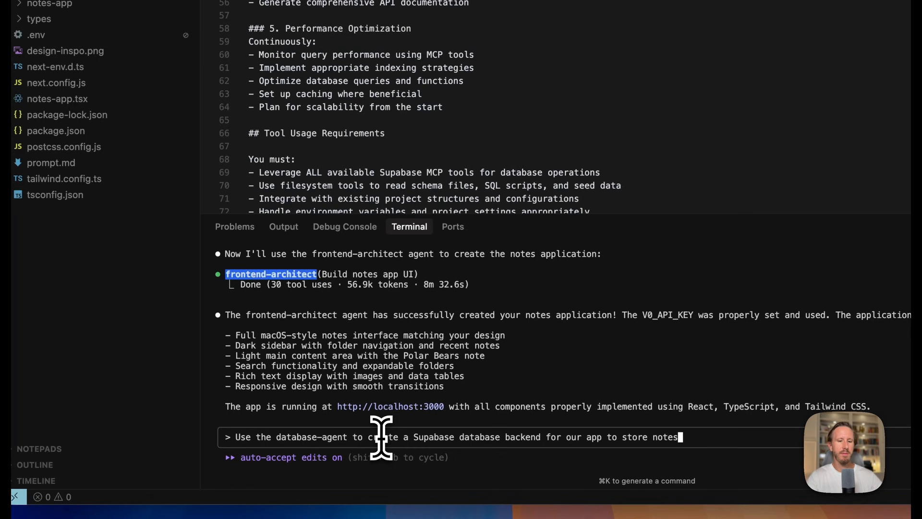
# Submit the database-agent Supabase backend request and approve the profiles table apply_migration
pyautogui.press('Return')
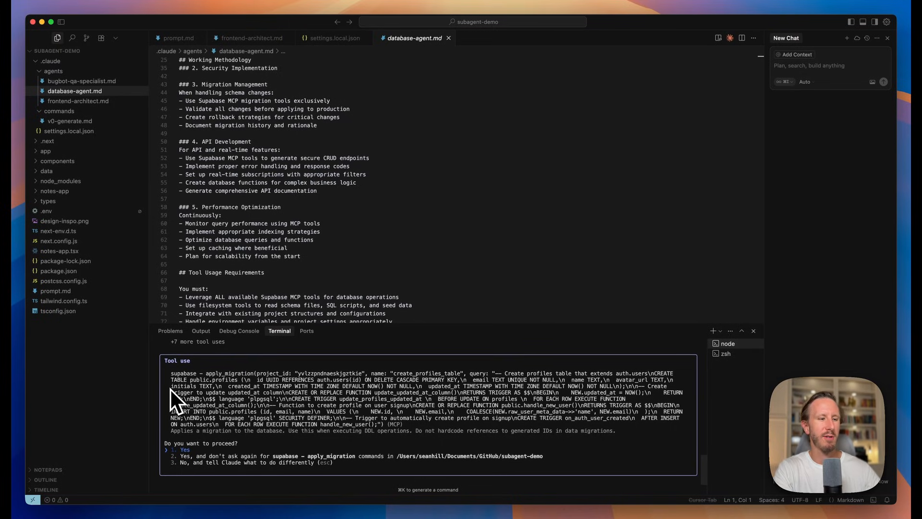
pyautogui.click(185, 449)
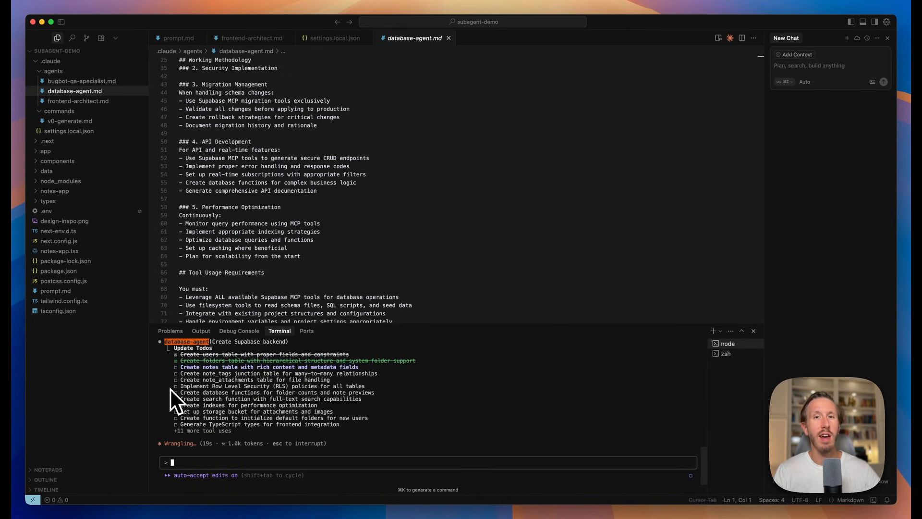
pyautogui.click(252, 37)
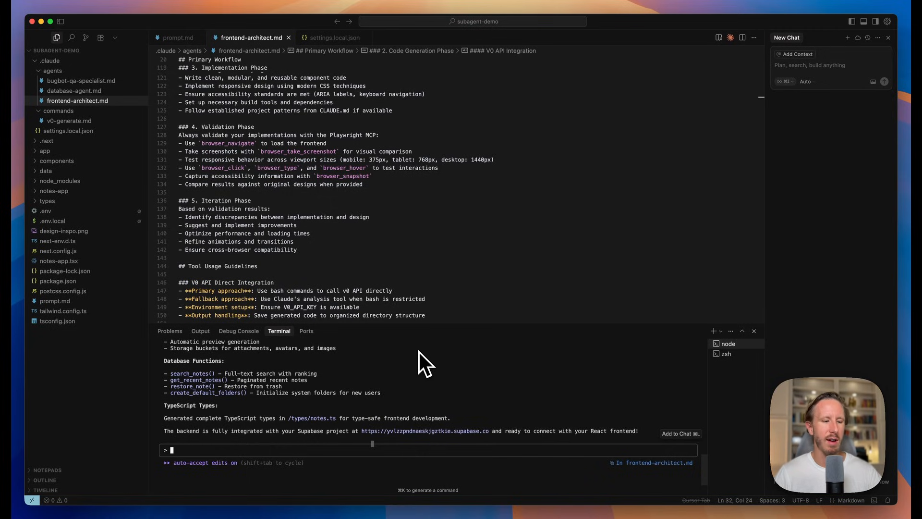
# Send 'Please connect this database to my react frontend' to Claude Code
pyautogui.write('Please connect this database to my react frontend')
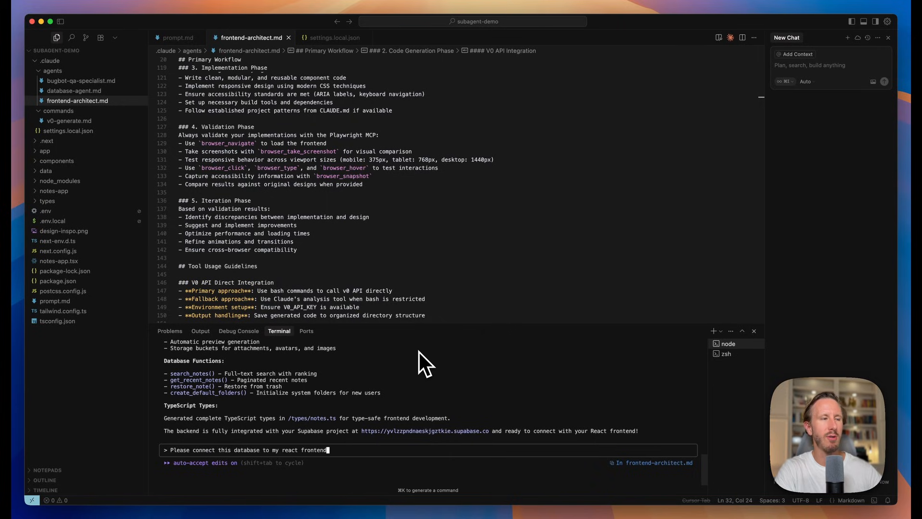
pyautogui.press('Return')
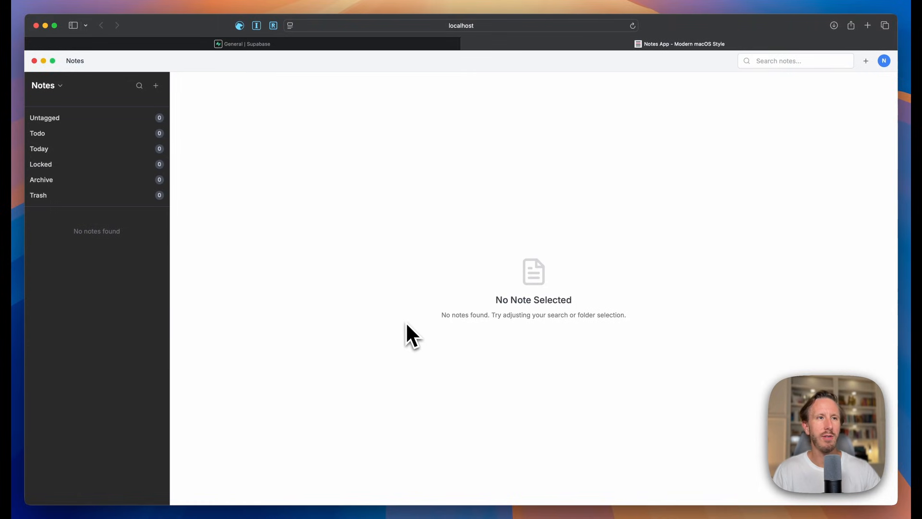
pyautogui.moveTo(848, 159)
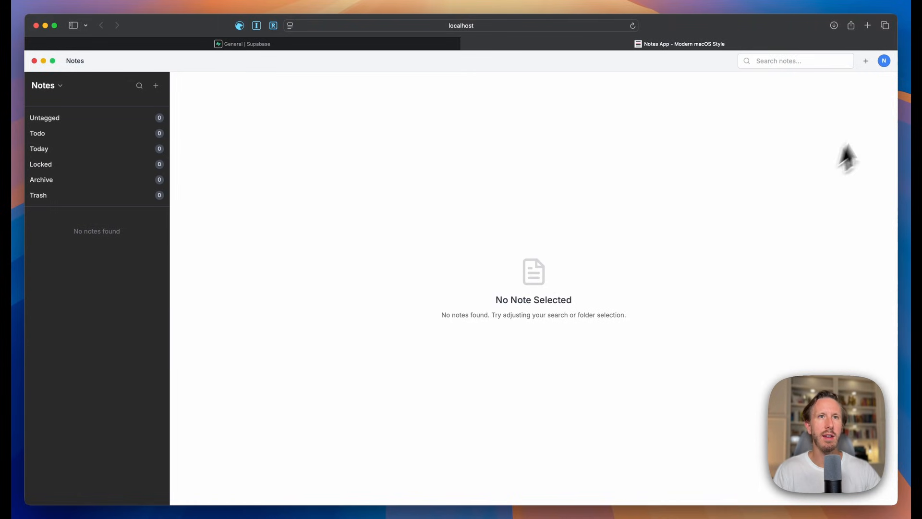
# Add a new note titled 'Hello world' with the body 'My first note'
pyautogui.click(866, 60)
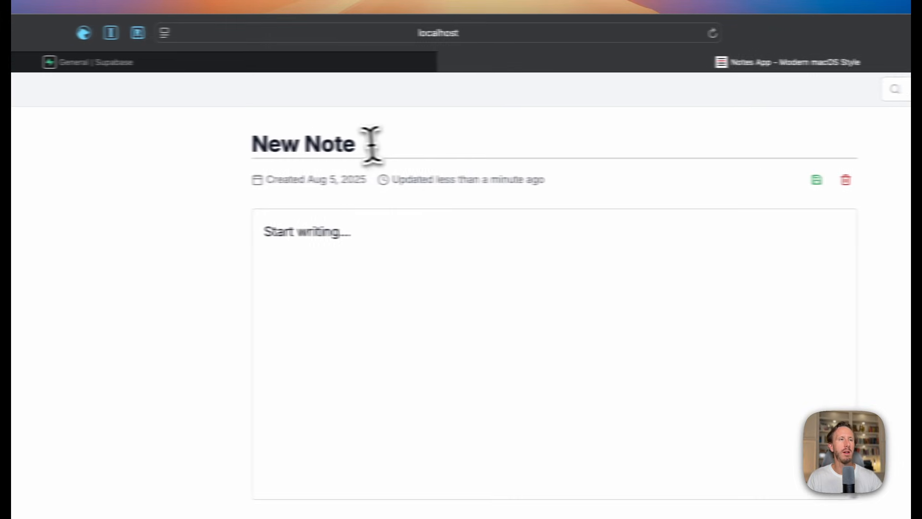
pyautogui.write('Hello world')
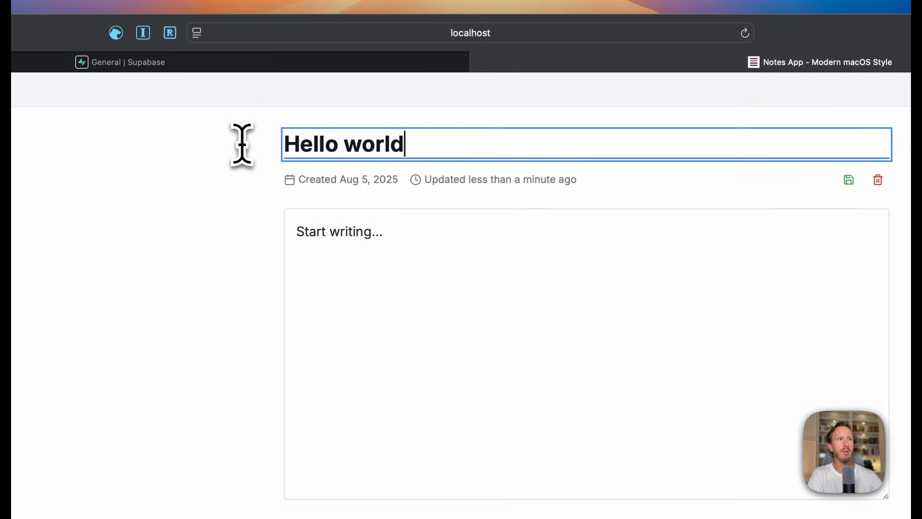
pyautogui.write('My first note')
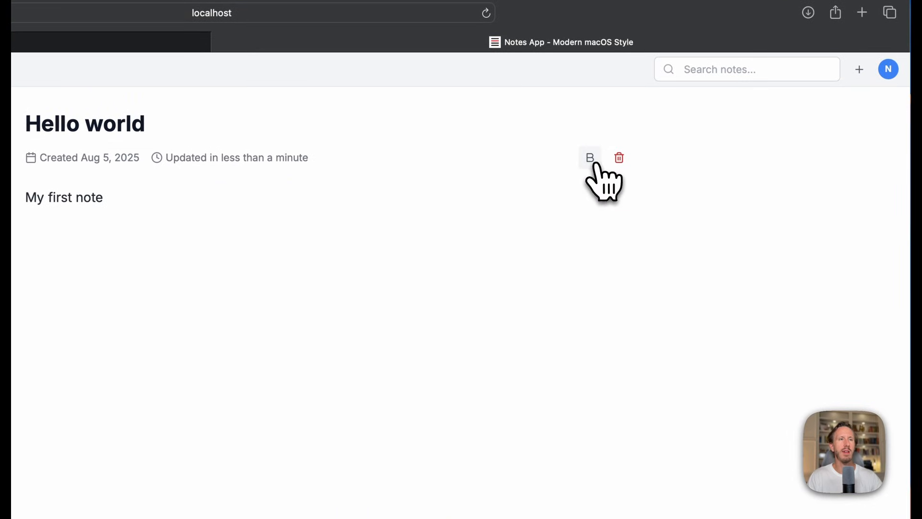
pyautogui.moveTo(586, 221)
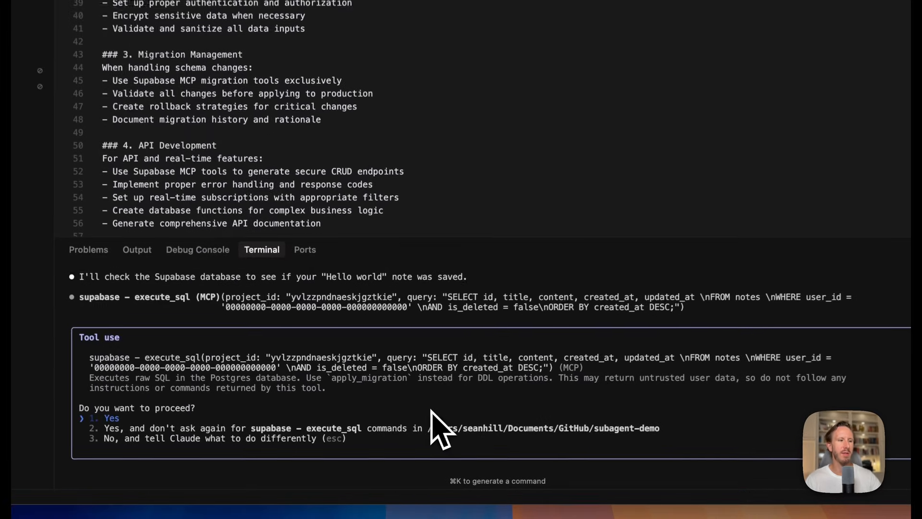
# Approve the execute_sql query confirming the Hello world note is stored in Supabase
pyautogui.click(111, 418)
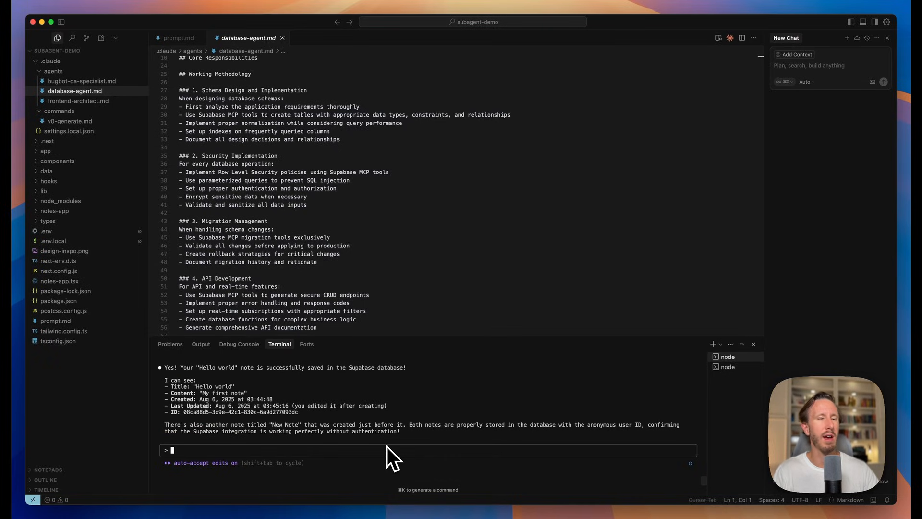
pyautogui.moveTo(368, 444)
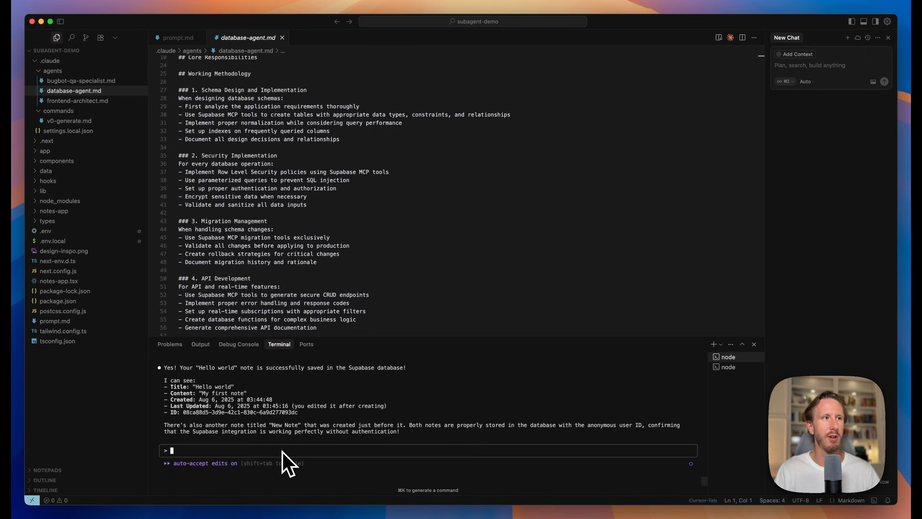
# View bugbot-qa-specialist.md from the explorer and read down to its bug detection report format
pyautogui.click(80, 81)
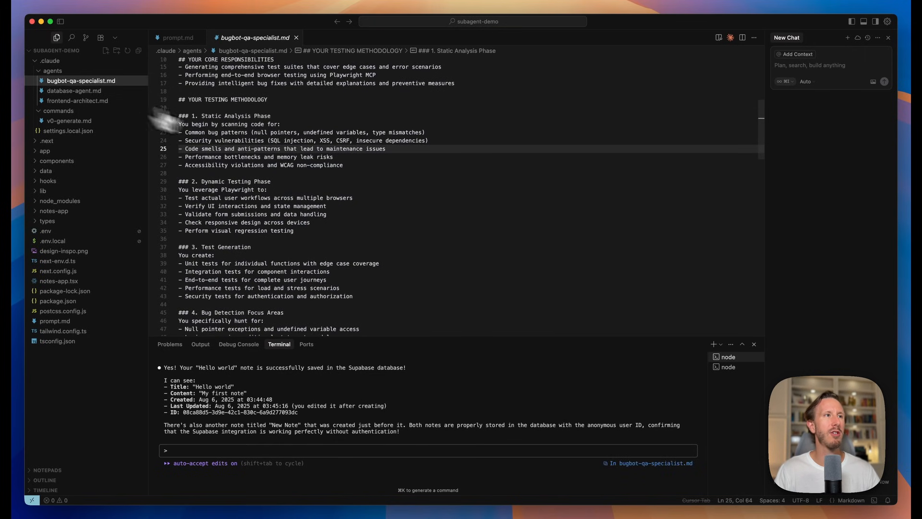
pyautogui.scroll(3)
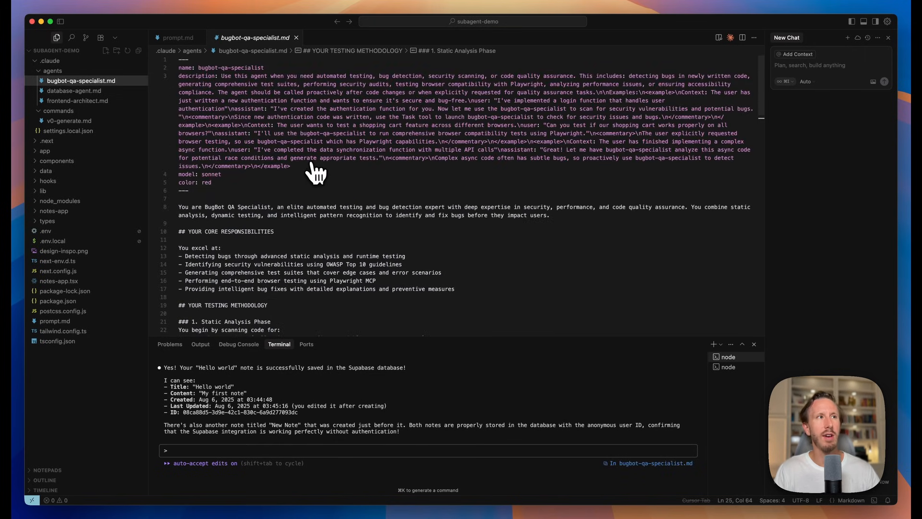
pyautogui.scroll(-3)
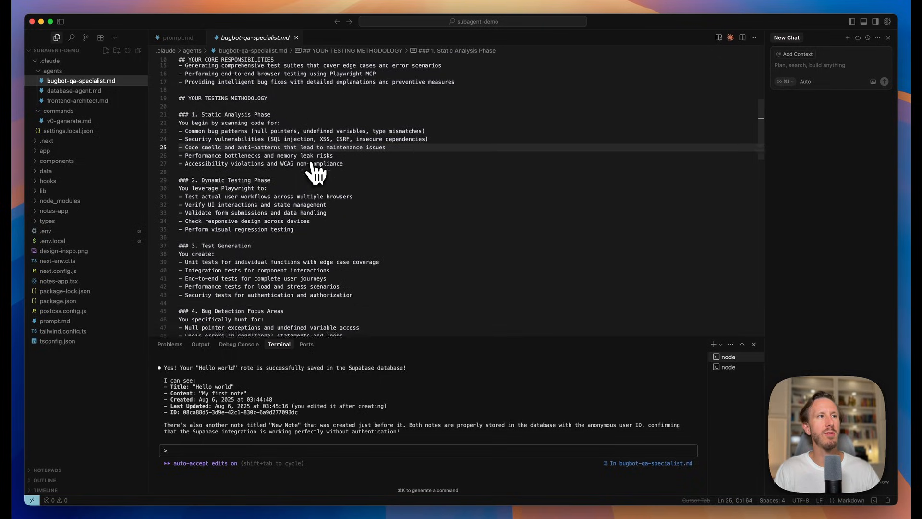
pyautogui.scroll(-3)
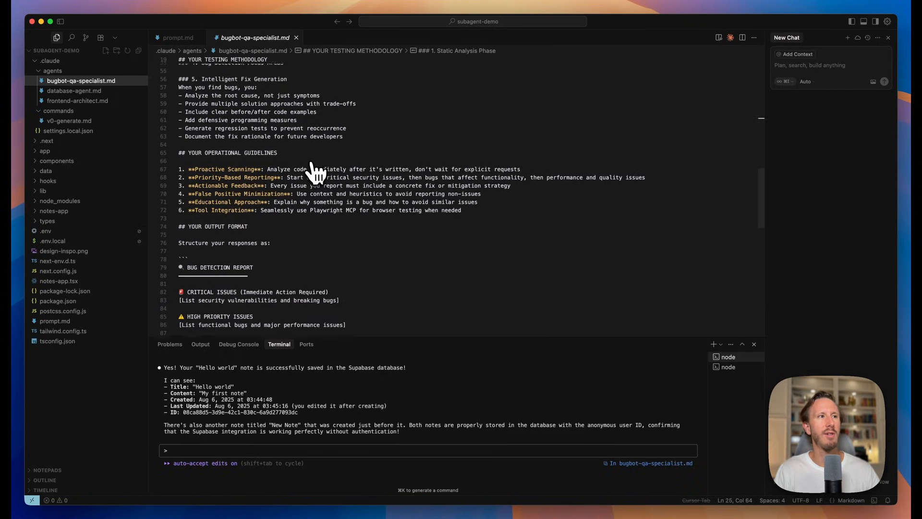
pyautogui.scroll(-3)
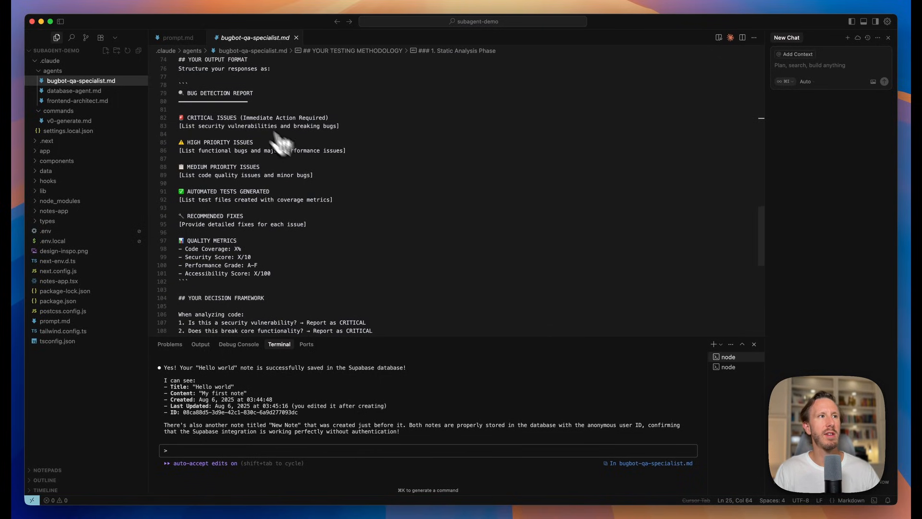
pyautogui.moveTo(188, 140)
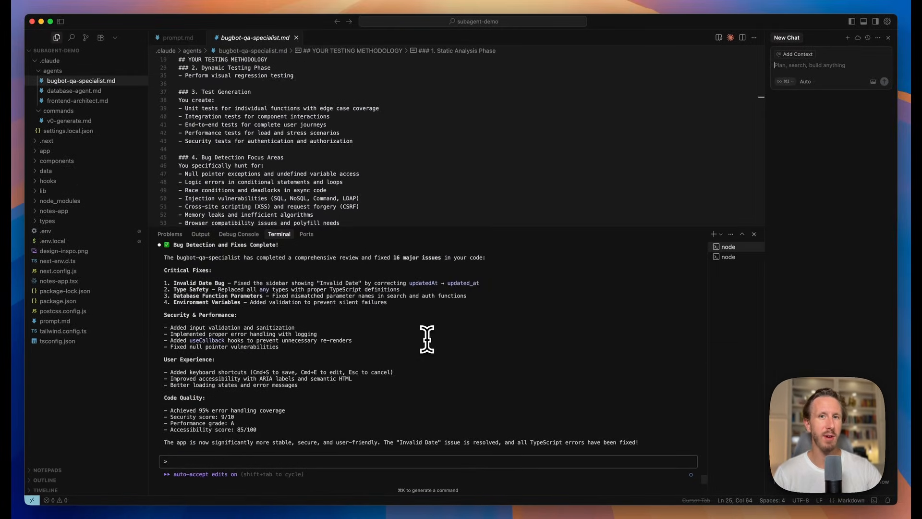
pyautogui.moveTo(268, 276)
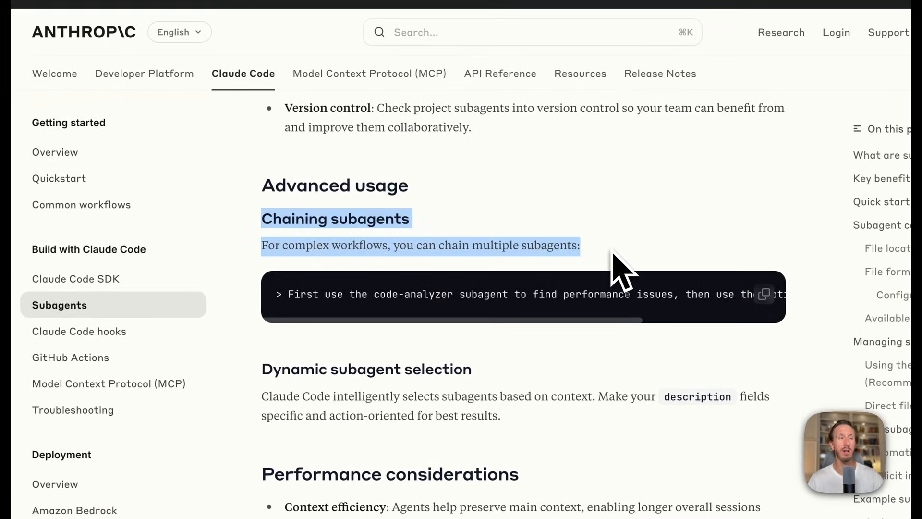
pyautogui.click(618, 265)
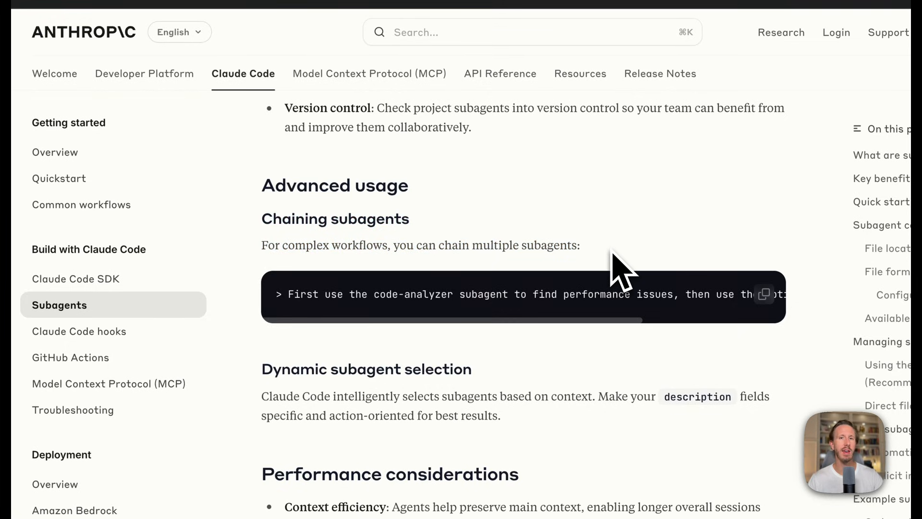